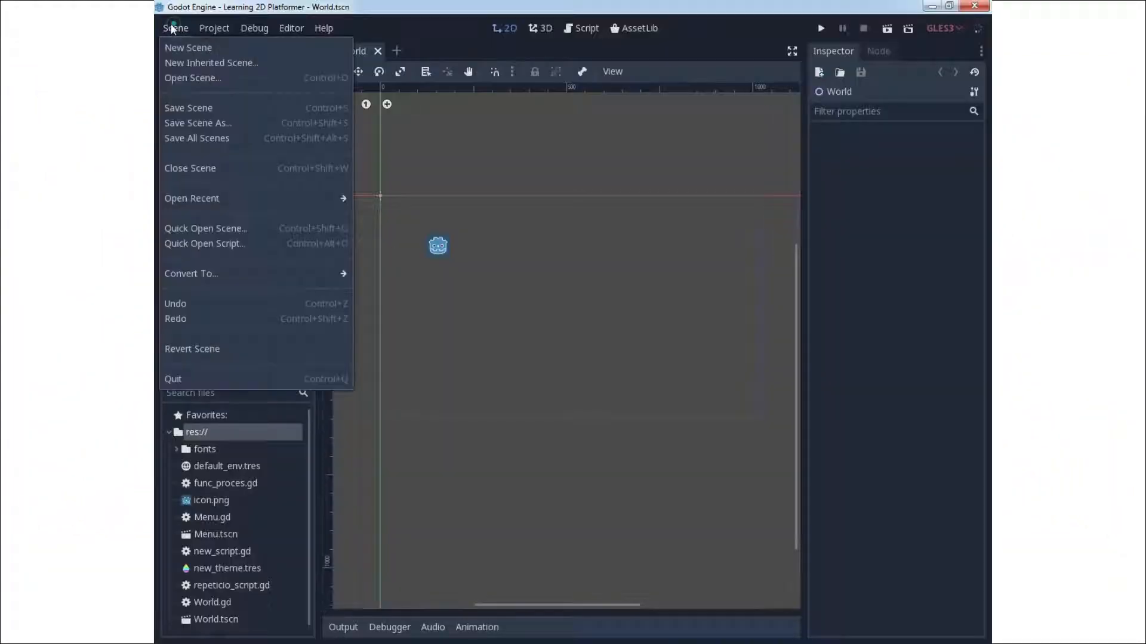
Create a new scene whose root is a User Interface Control node.
left_click(188, 46)
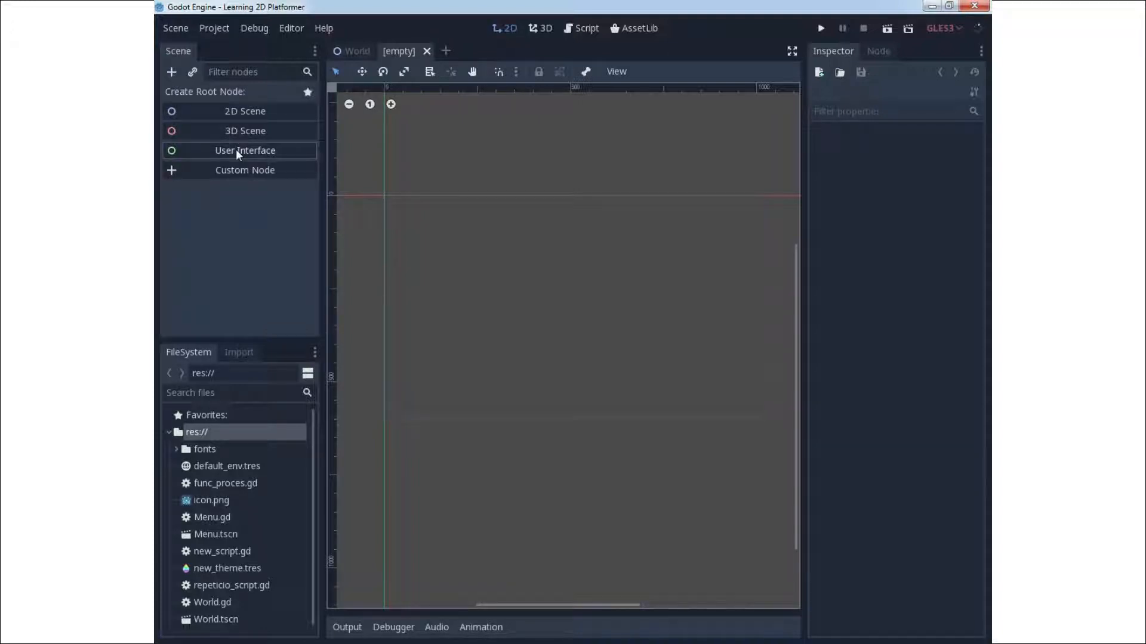
left_click(245, 151)
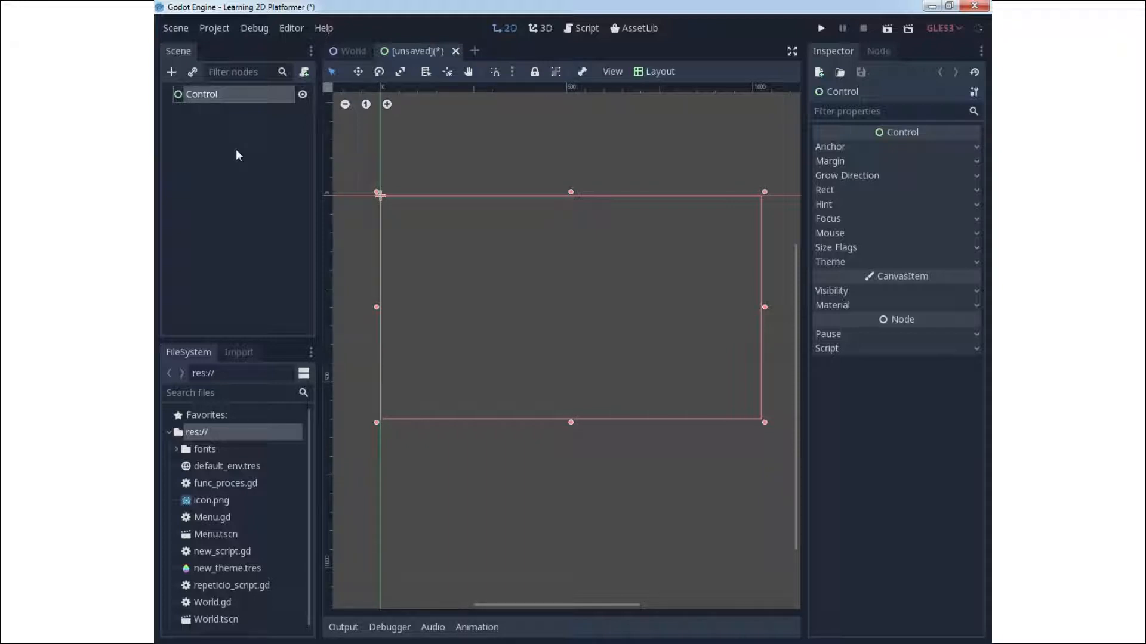
mouse_move(182, 34)
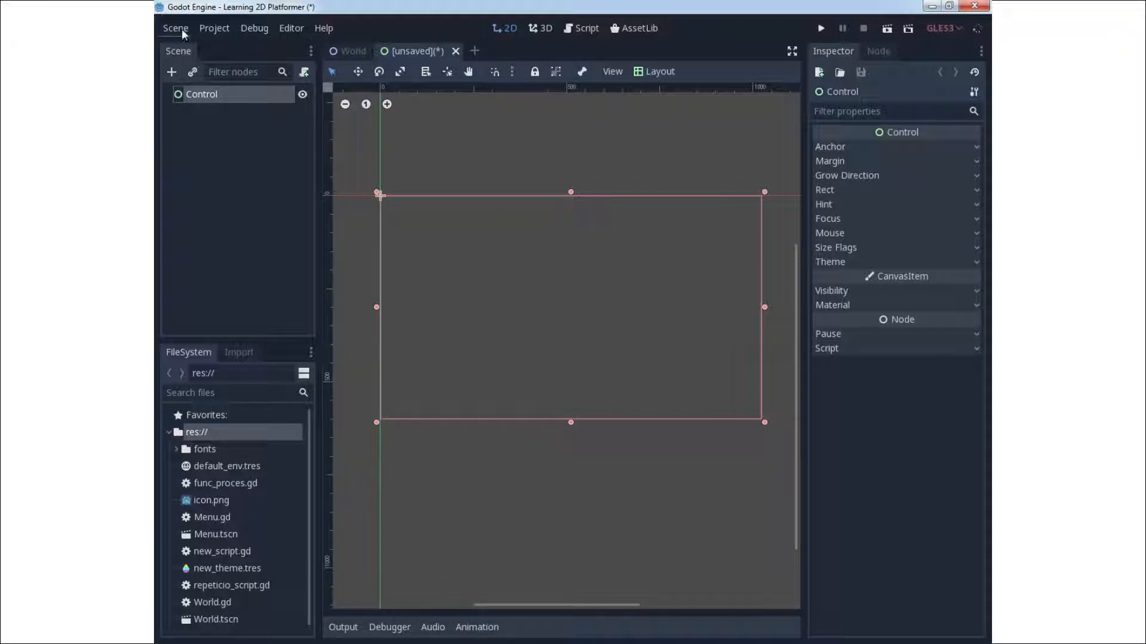
Save the scene as 'Info text.tscn' in the project root folder.
left_click(175, 28)
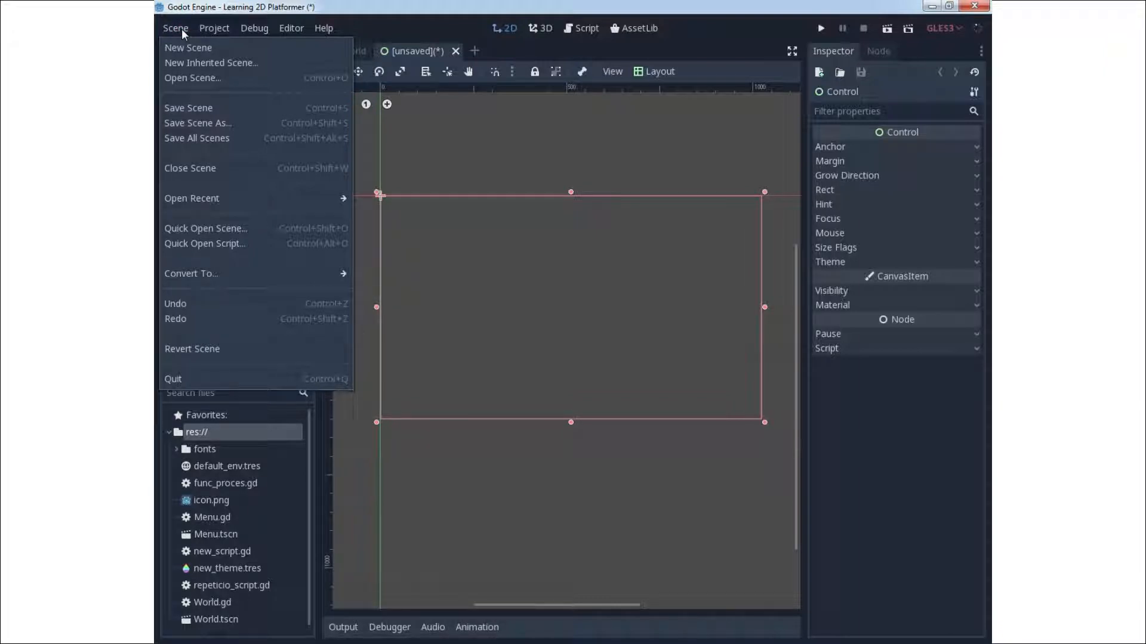
left_click(198, 123)
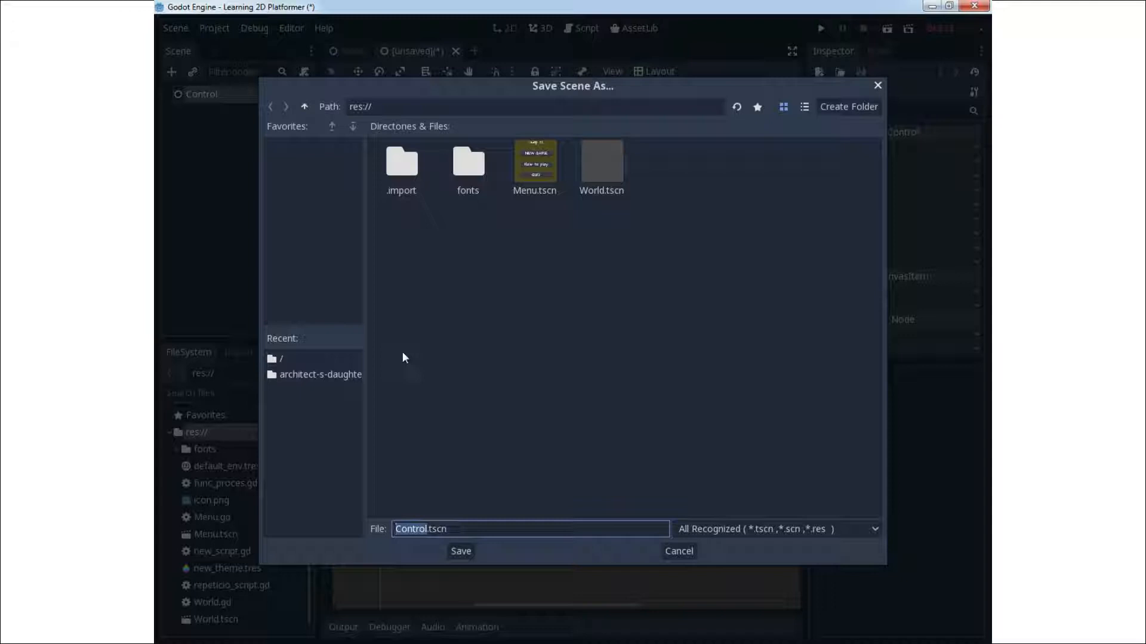
key("Delete")
type("d")
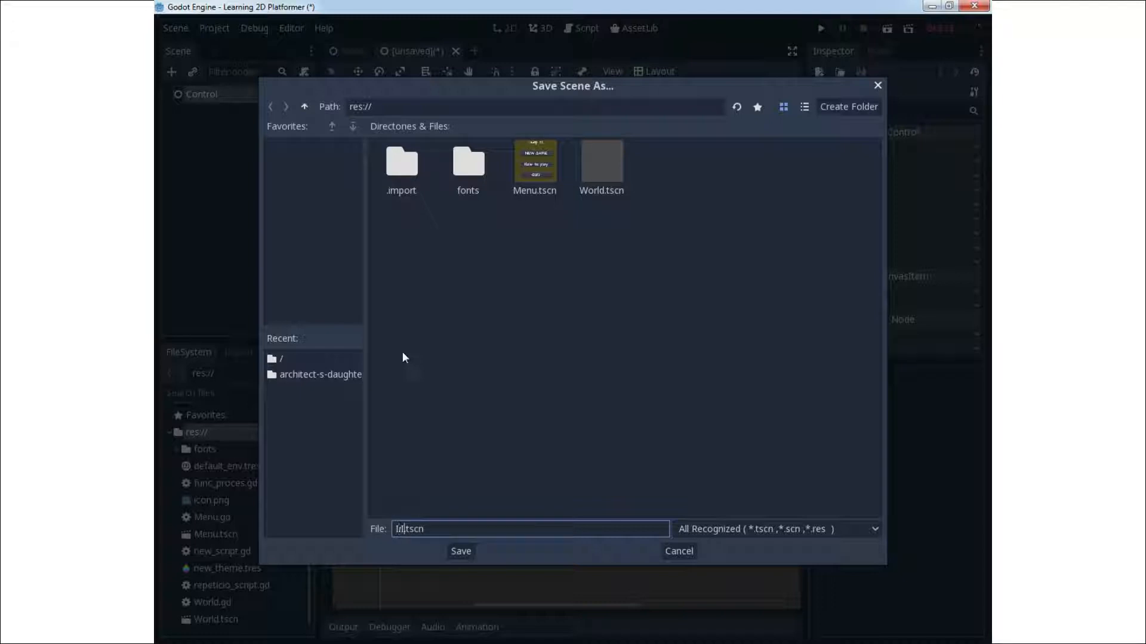
type("Info")
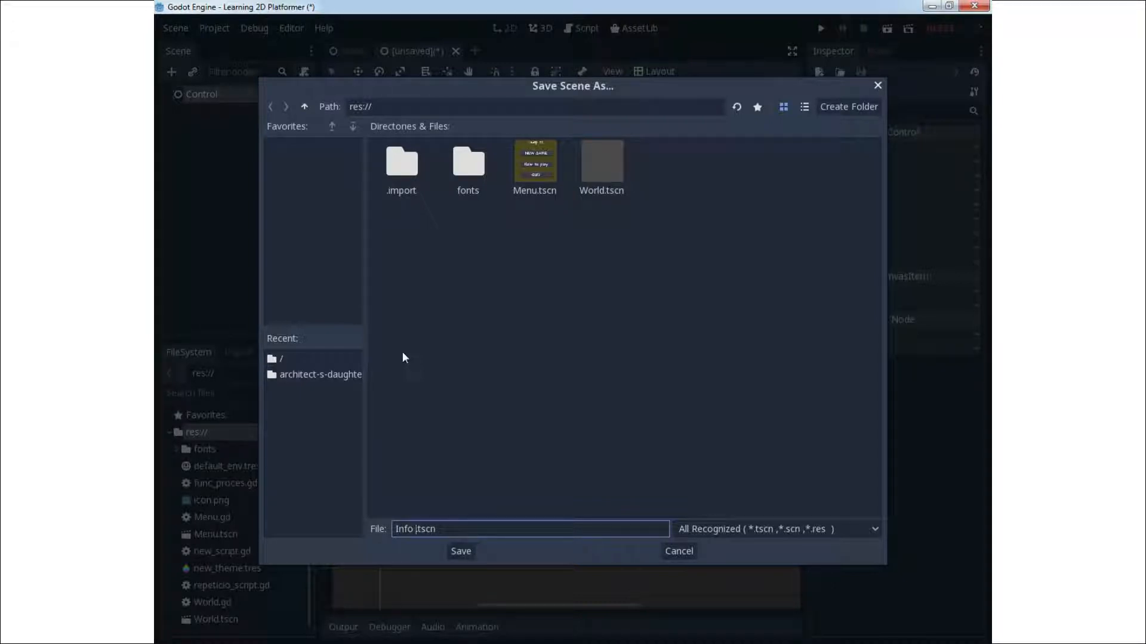
type("text")
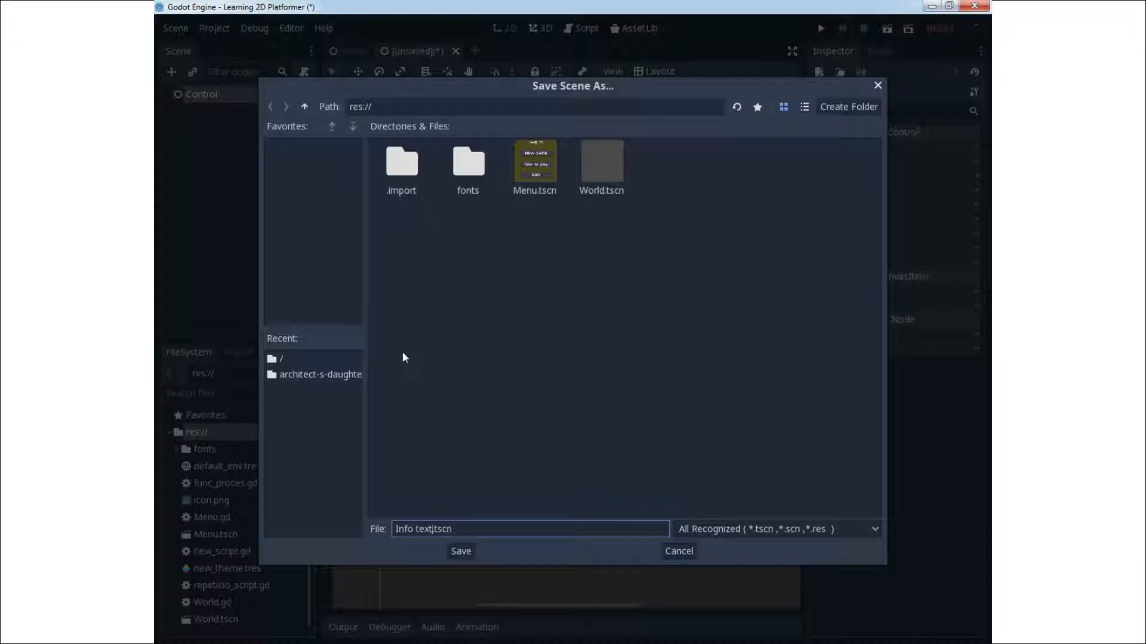
left_click(460, 551)
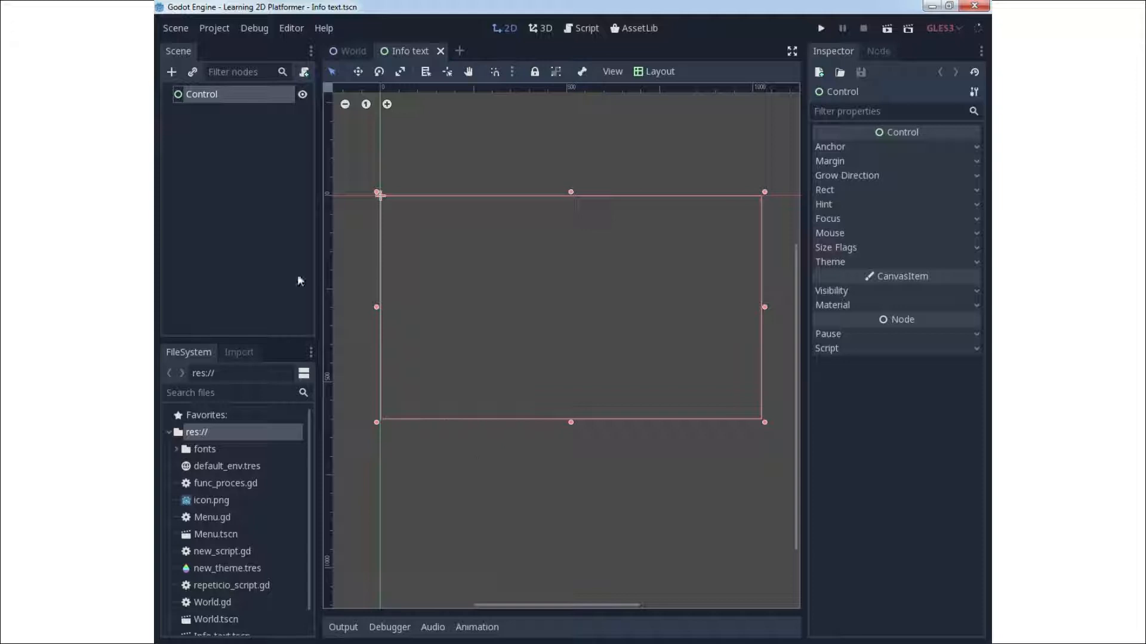
Rename the root Control node to 'Info'.
double_click(203, 94)
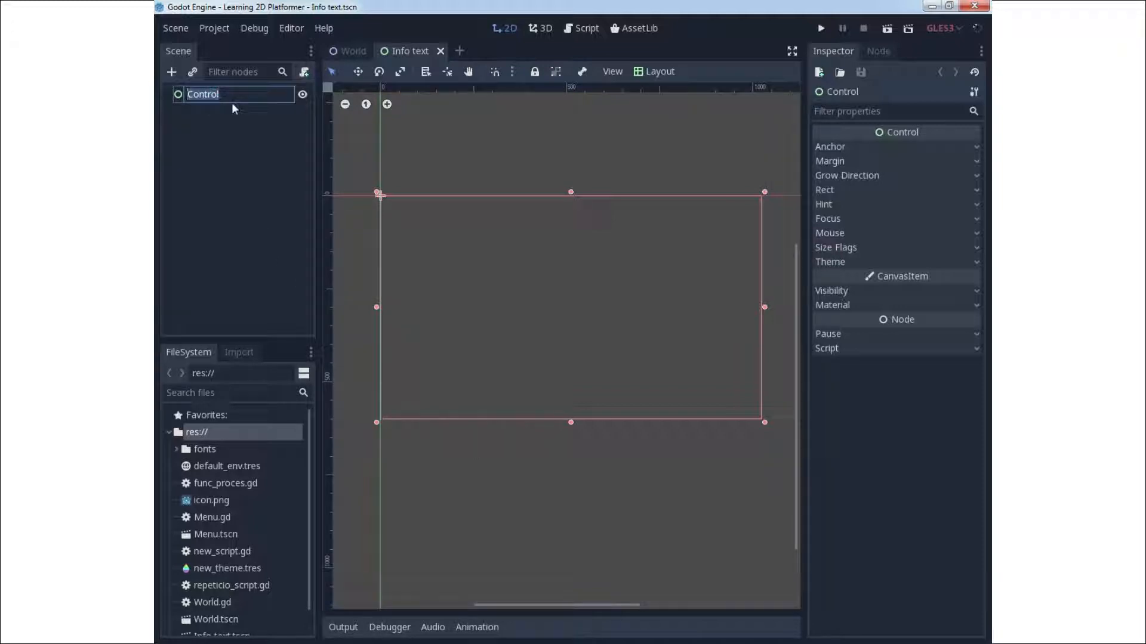
type("Info")
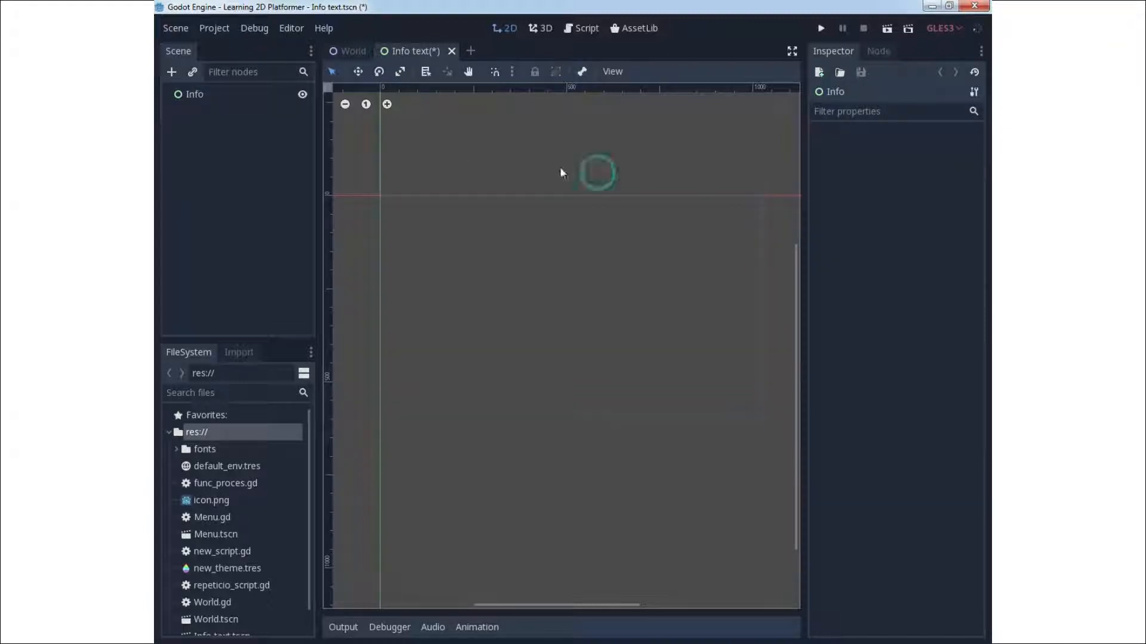
left_click(195, 93)
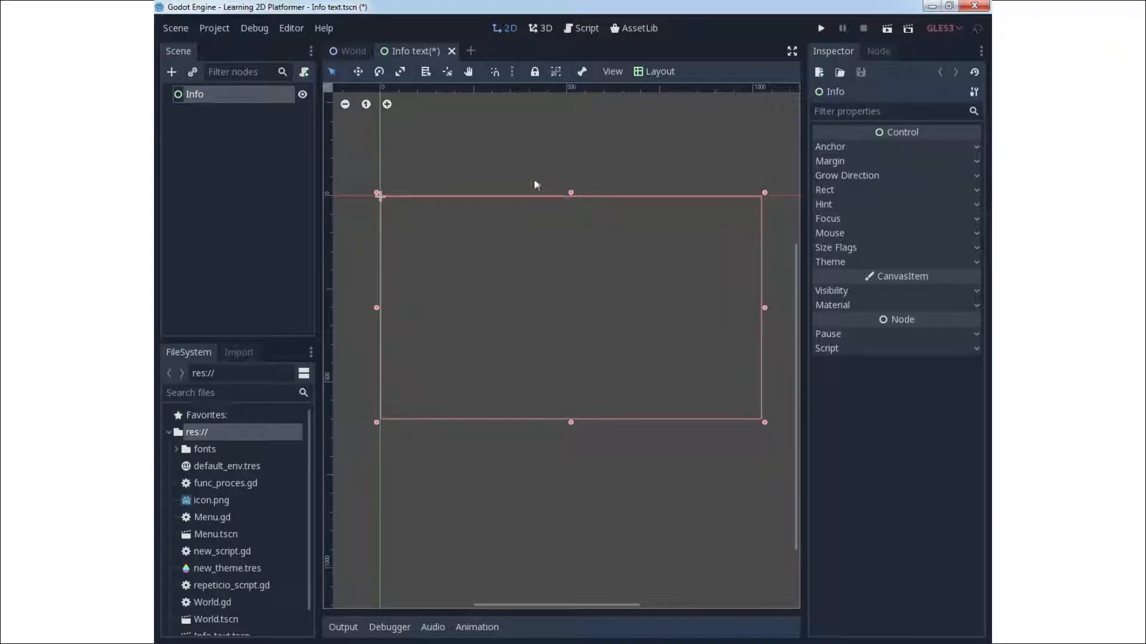
Add a RichTextLabel child under Info and stretch it into a wide text box.
right_click(194, 94)
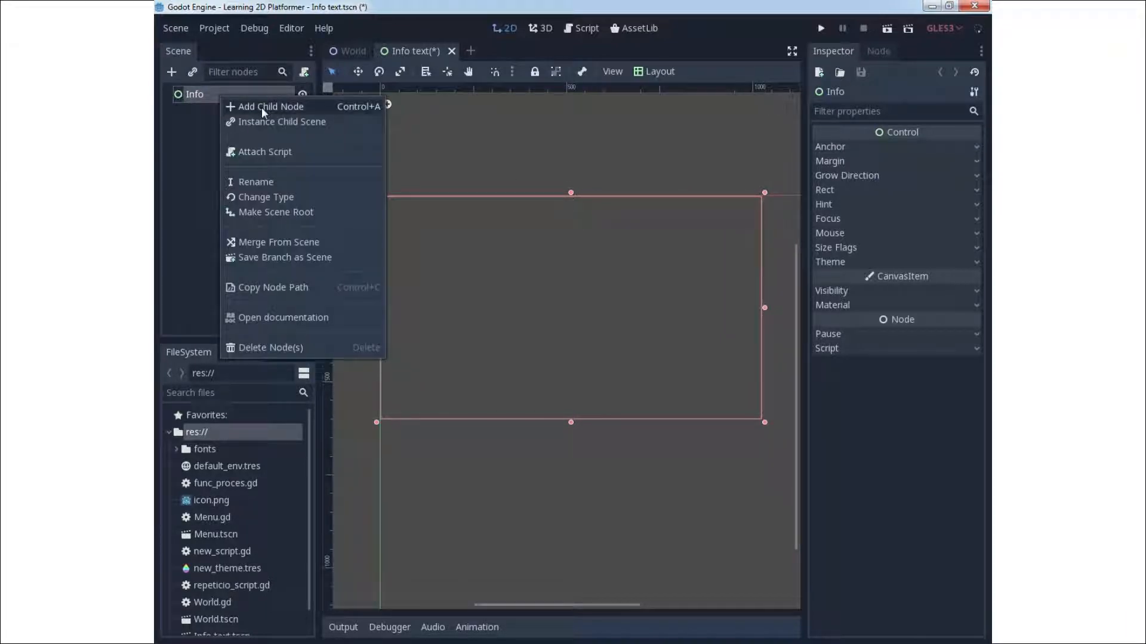
left_click(272, 106)
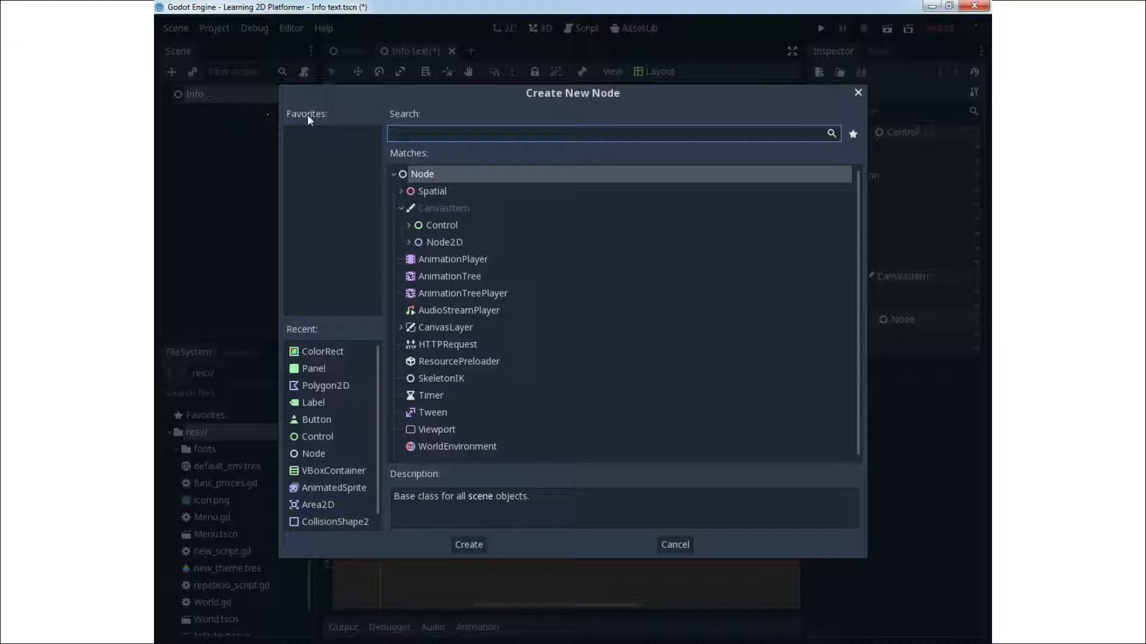
type("r")
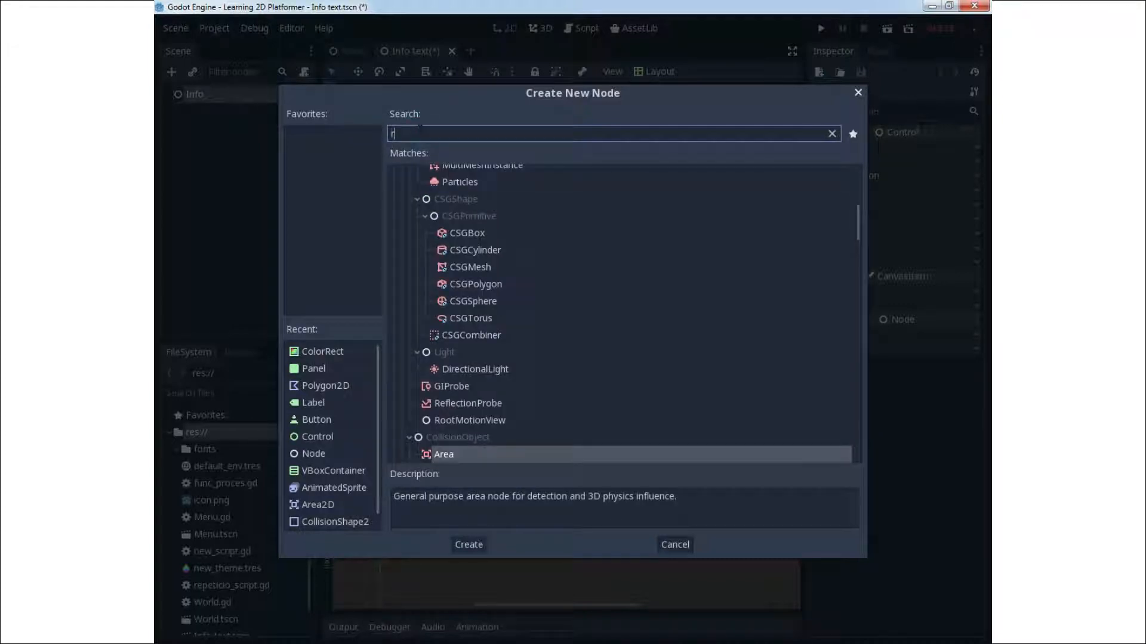
type("ich")
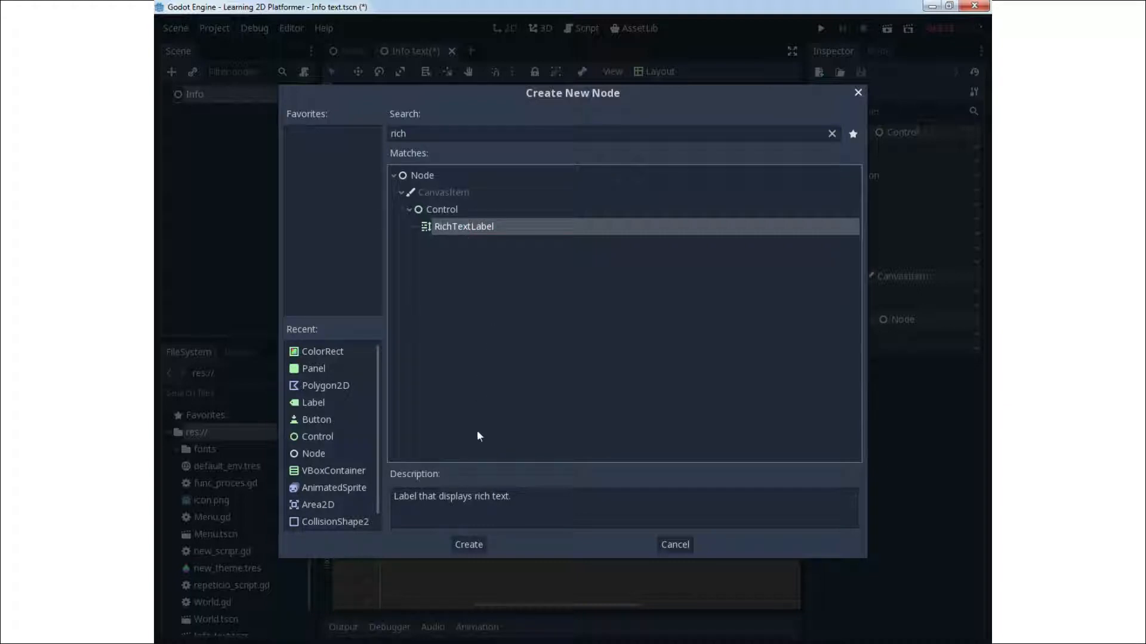
left_click(467, 544)
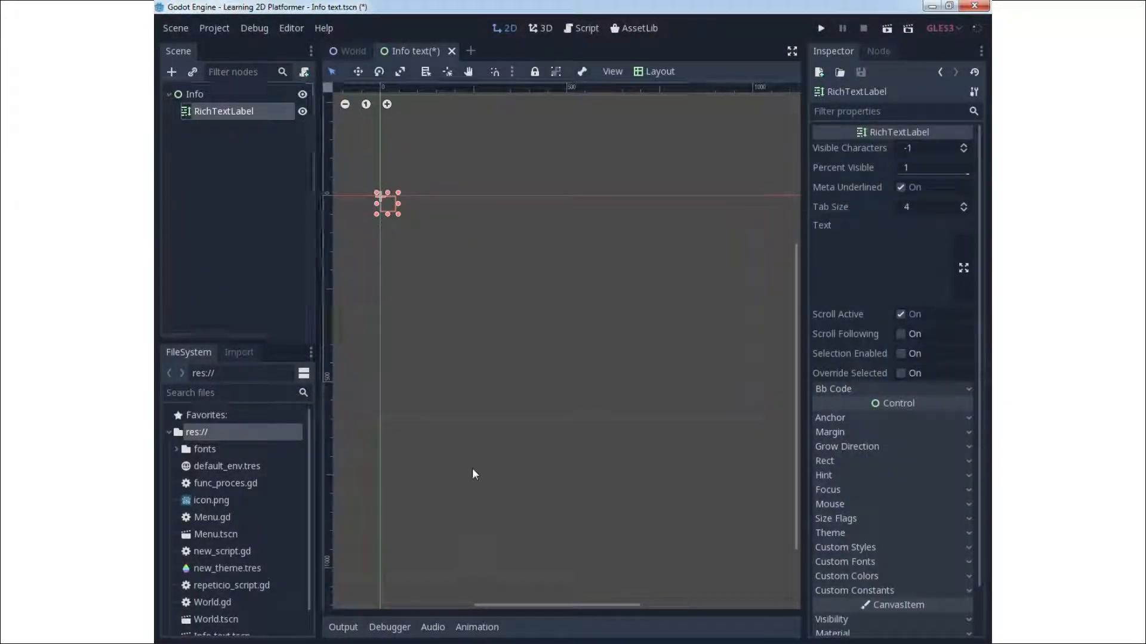
left_click_drag(398, 203, 582, 202)
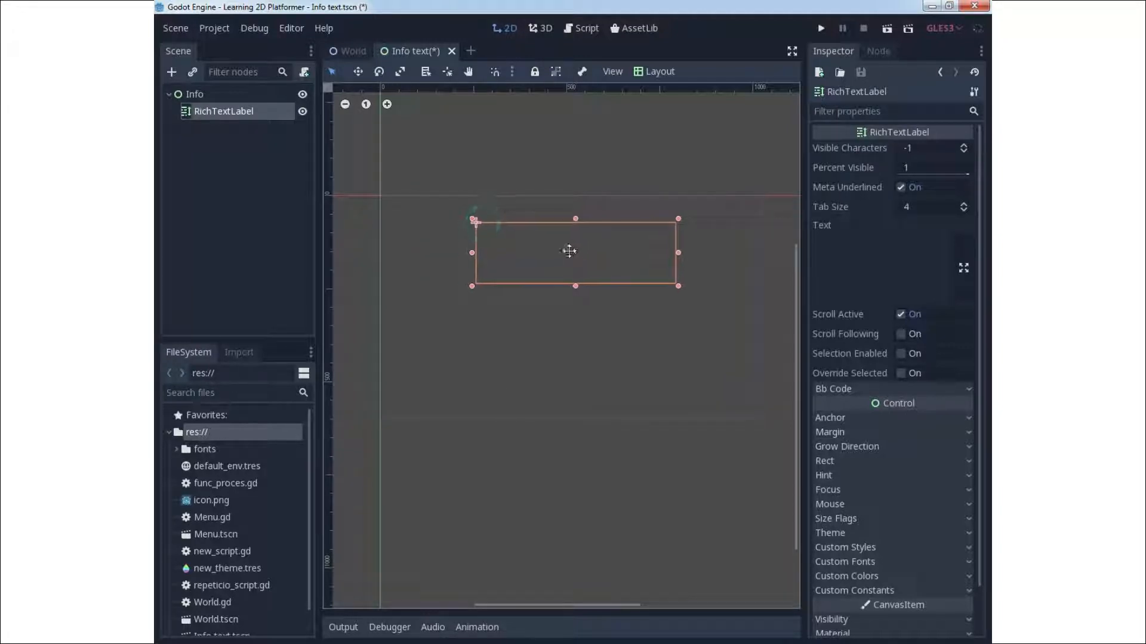
Add a Button child under Info and move it to the middle of the canvas.
right_click(195, 94)
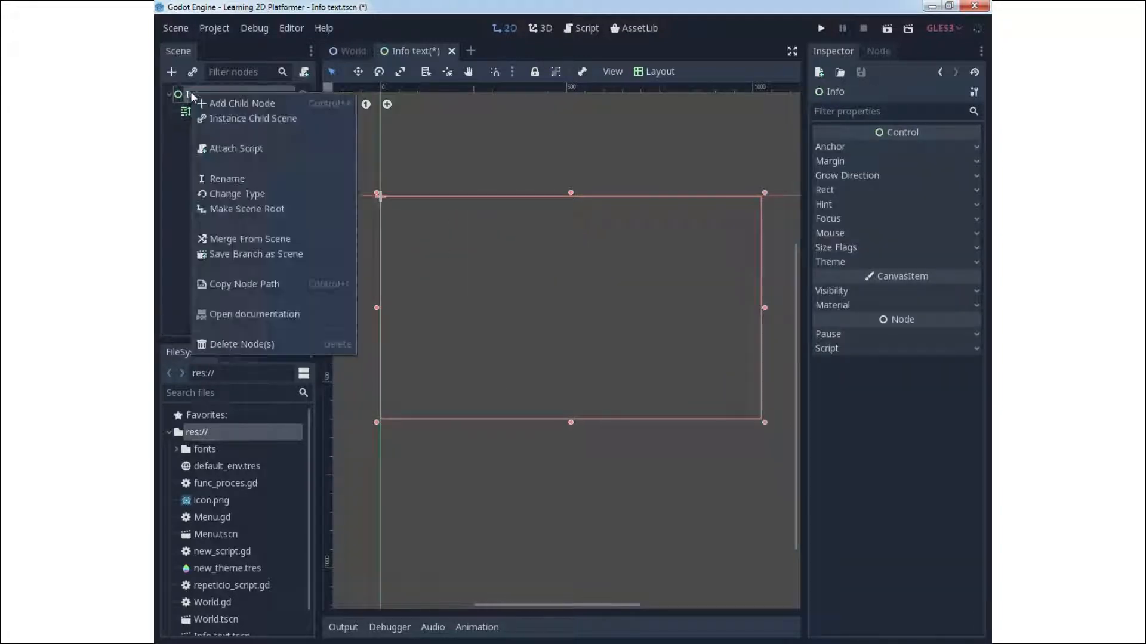
left_click(241, 103)
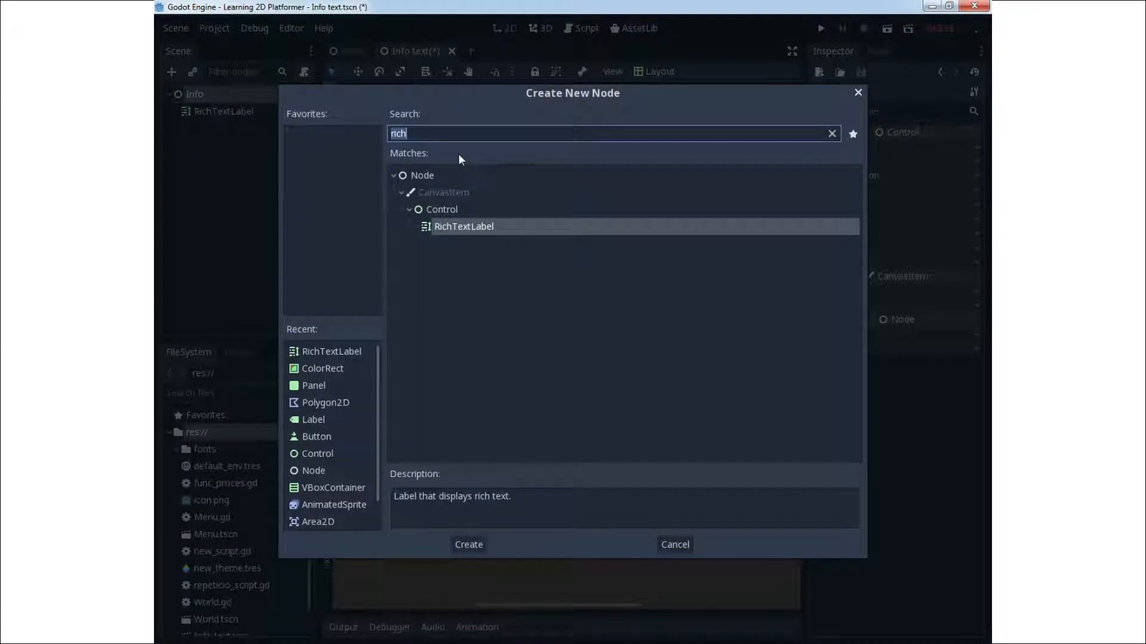
type("button")
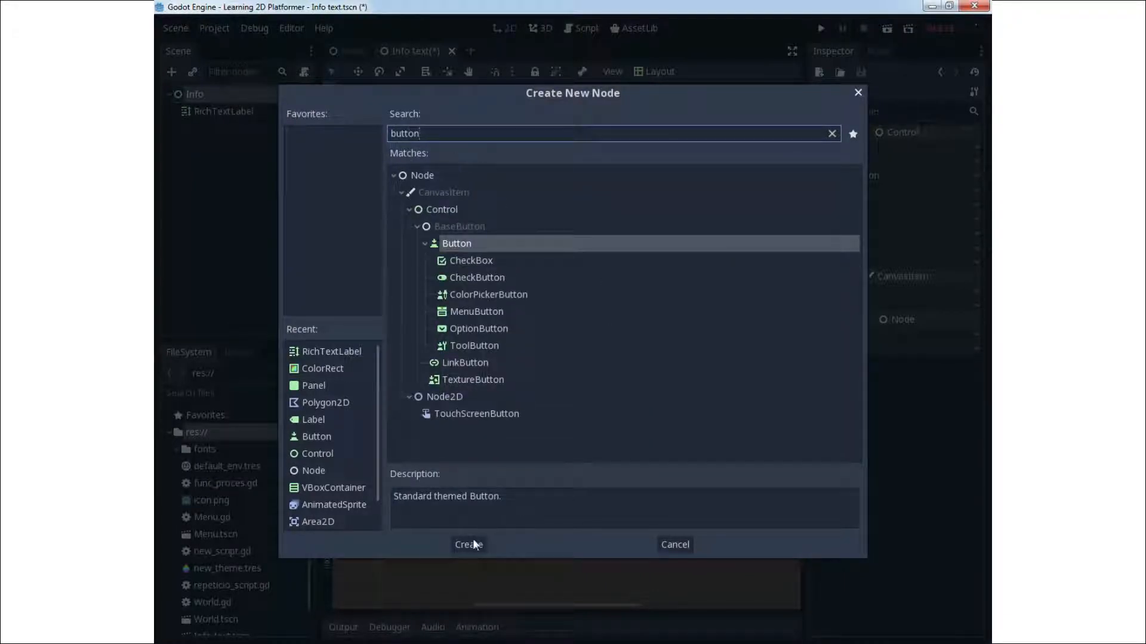
left_click(469, 544)
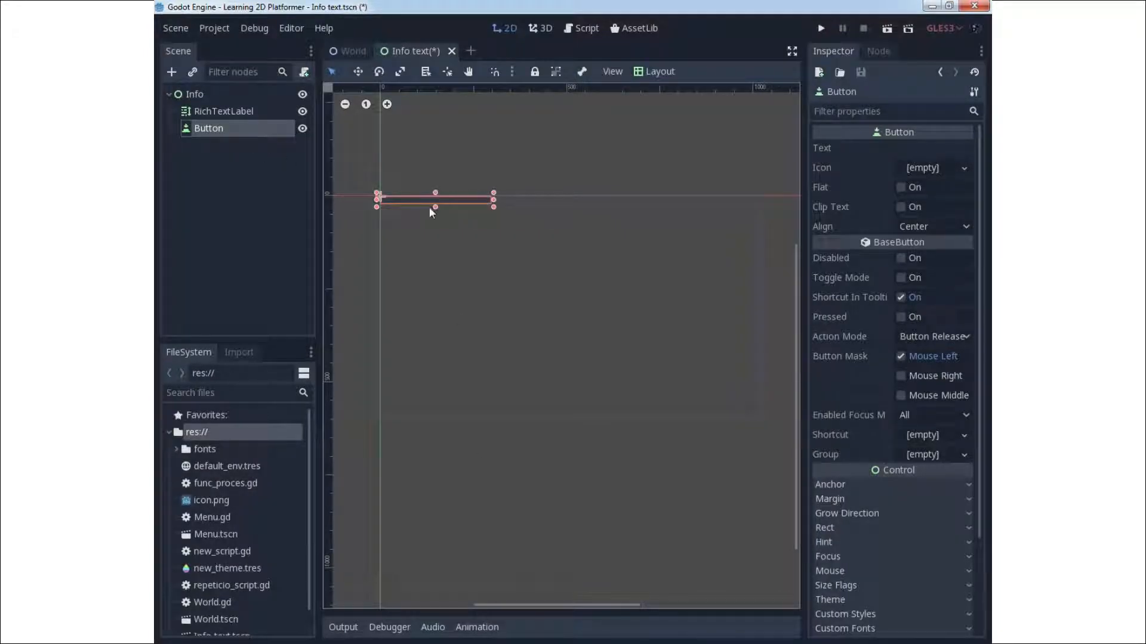
left_click_drag(433, 199, 576, 367)
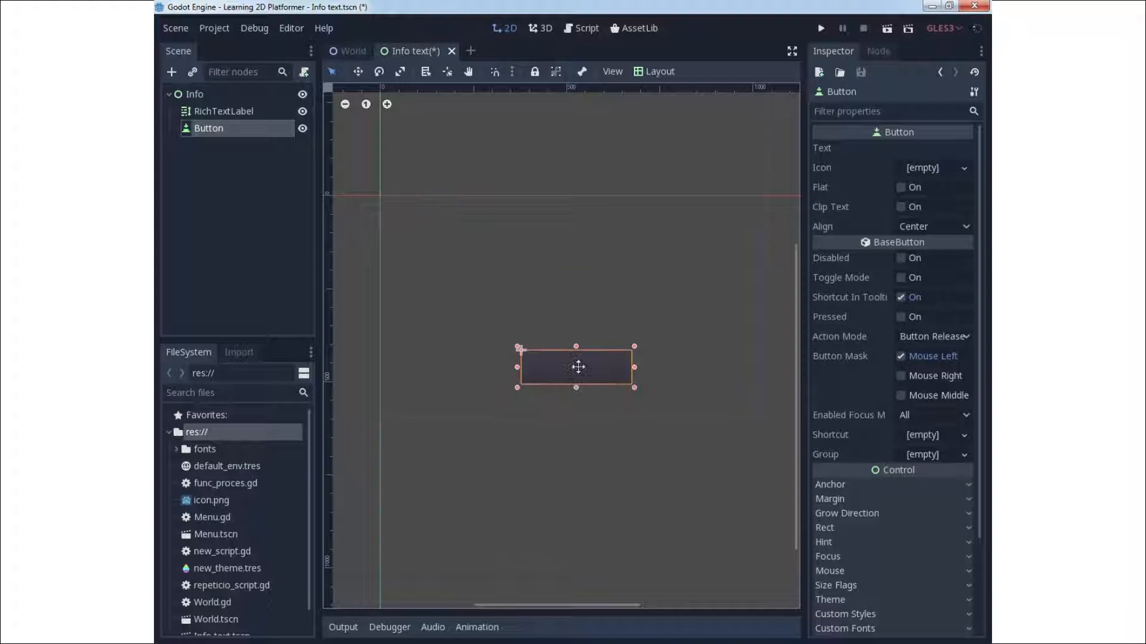
left_click_drag(576, 368, 579, 373)
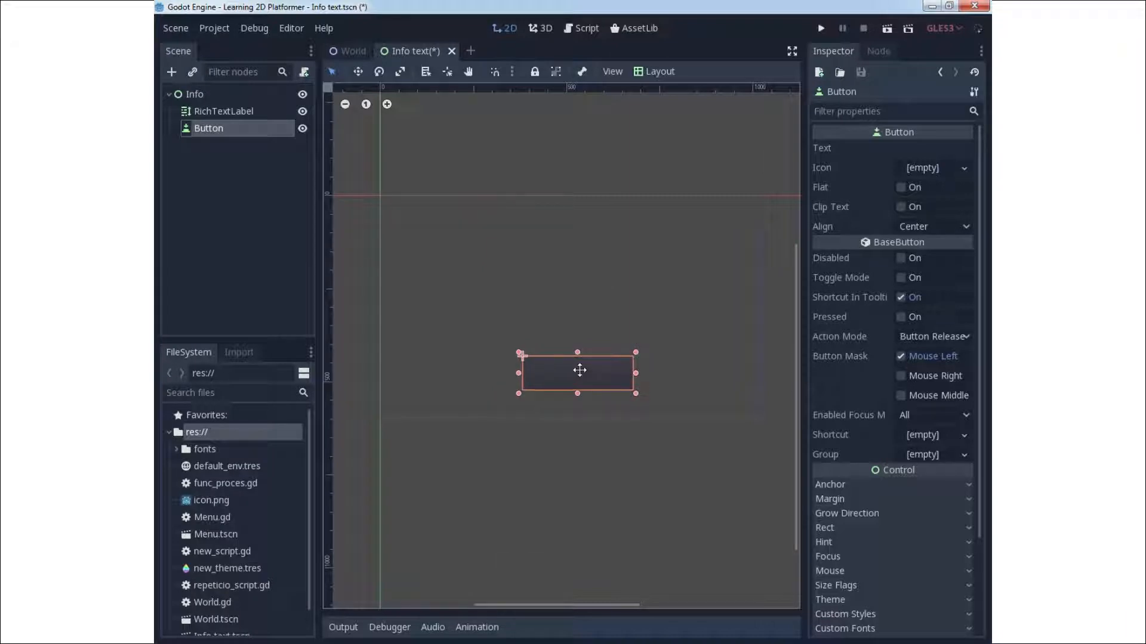
Set the button's Text property to 'To main menu'.
left_click(932, 148)
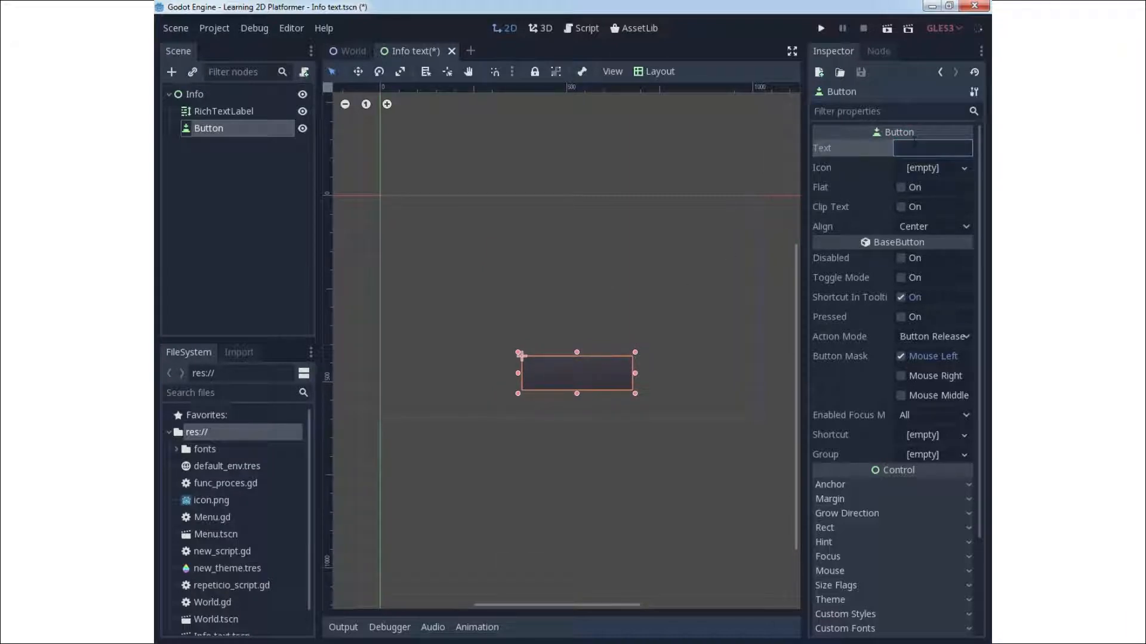
type("T")
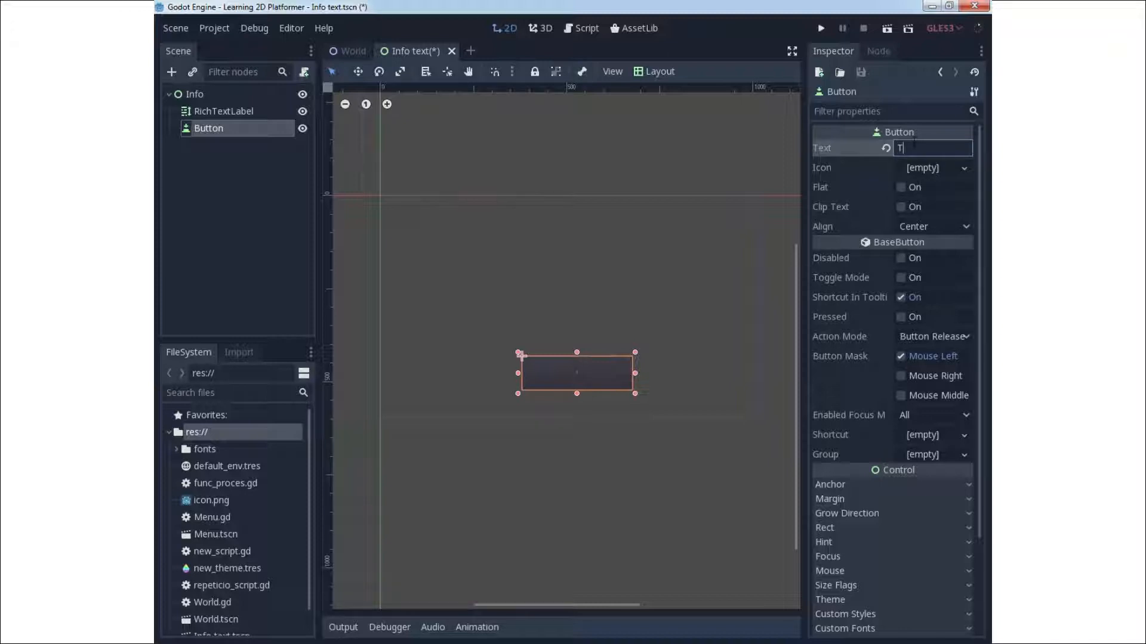
type("o main menu")
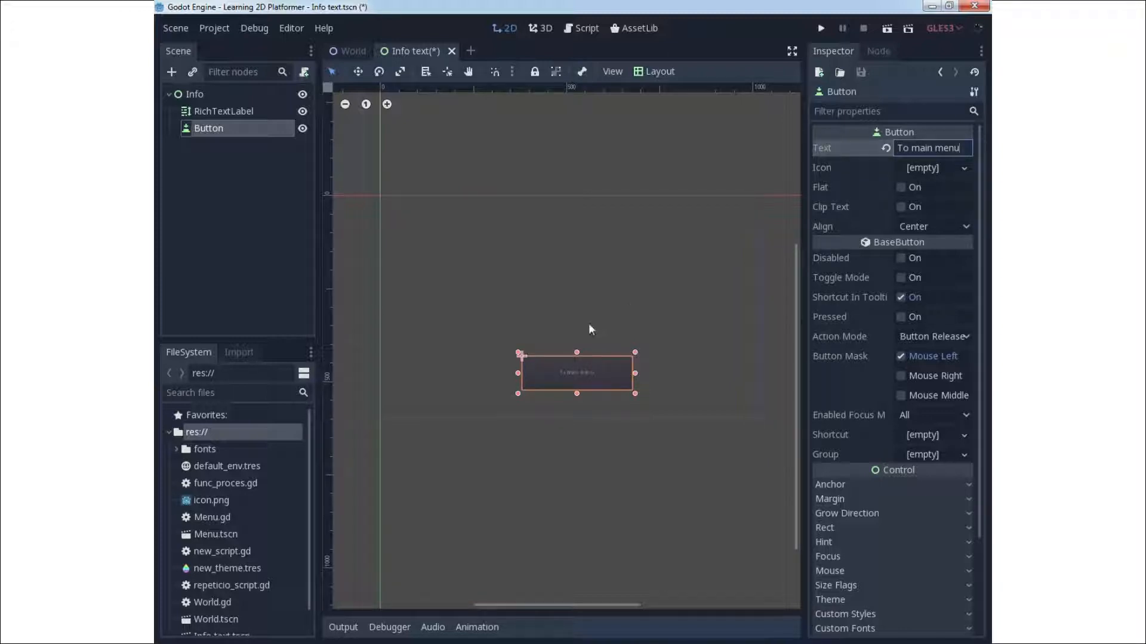
Set the RichTextLabel text to 'Text about game and information how to play a game'.
left_click(224, 111)
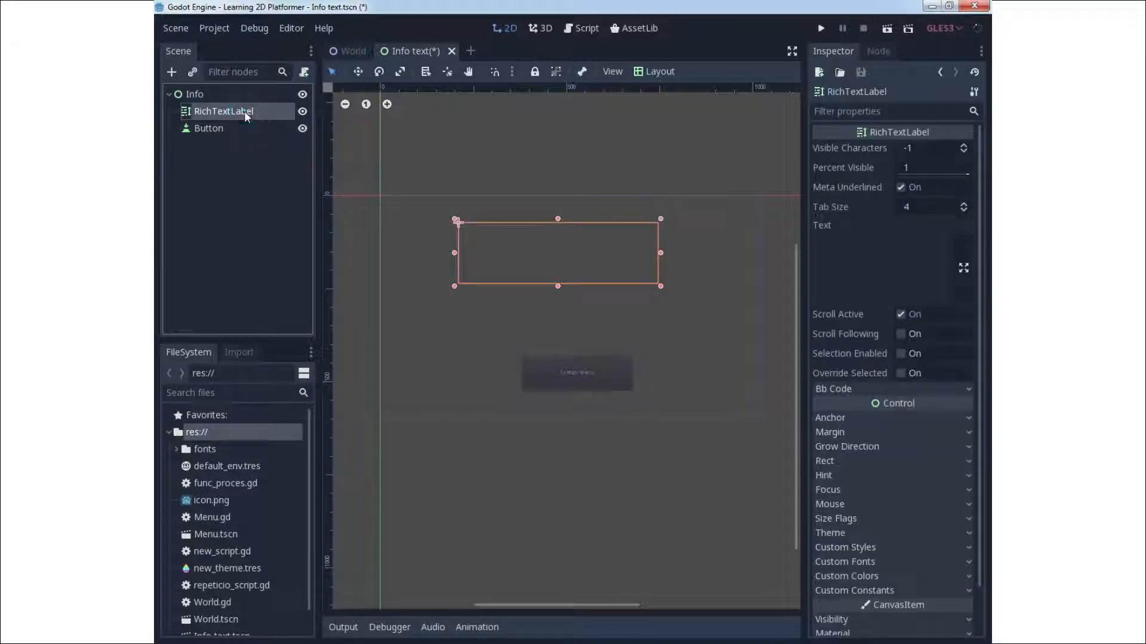
left_click(906, 225)
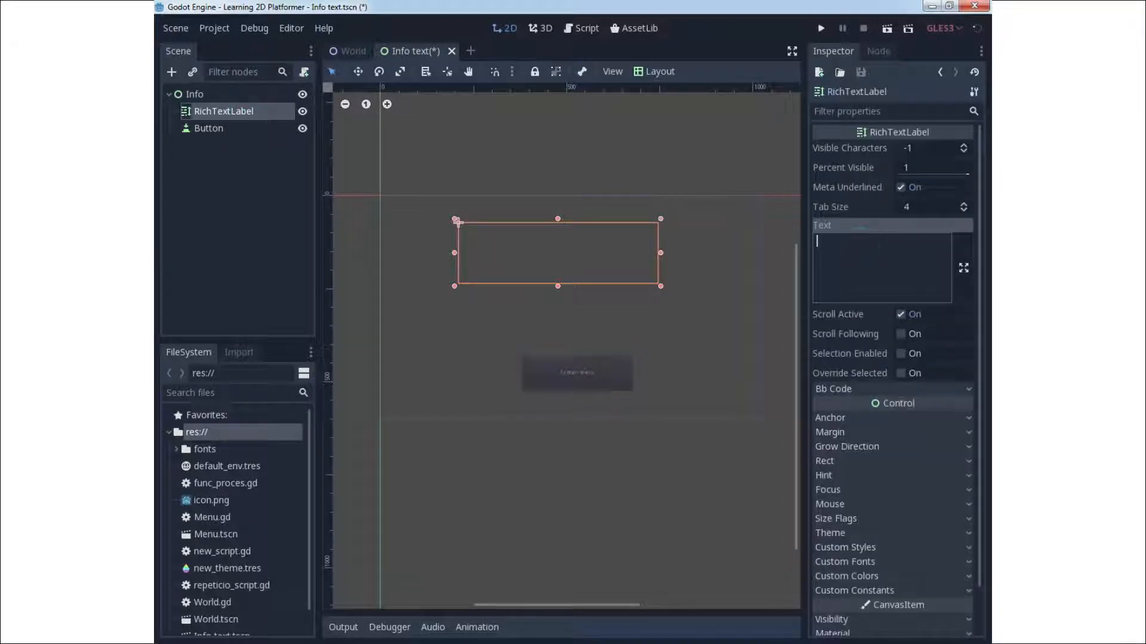
type("Text.")
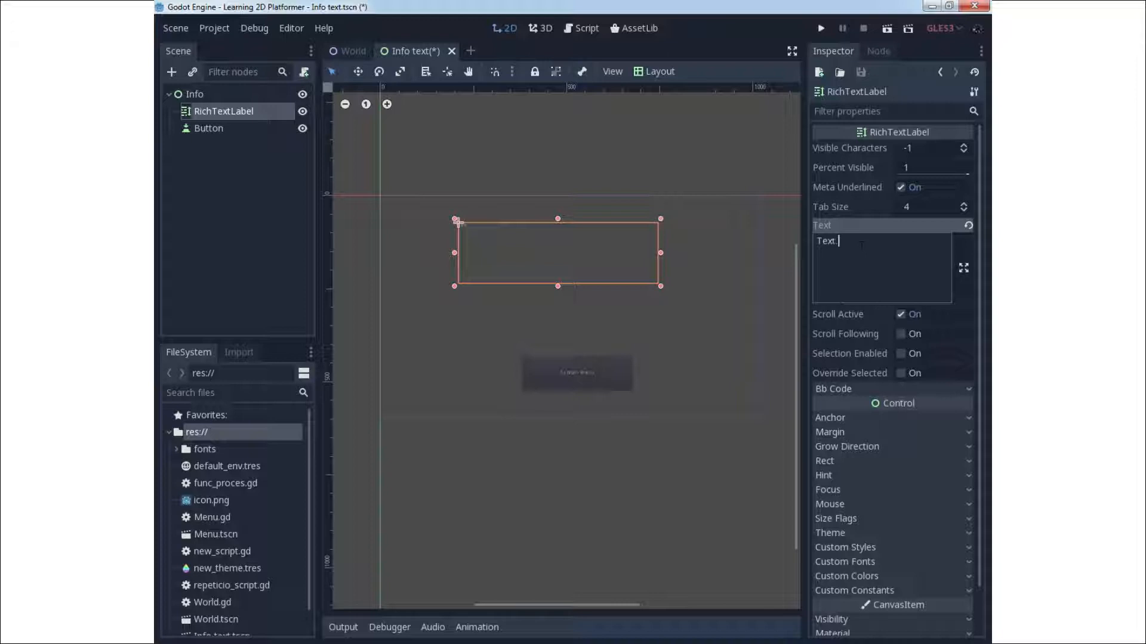
type("a")
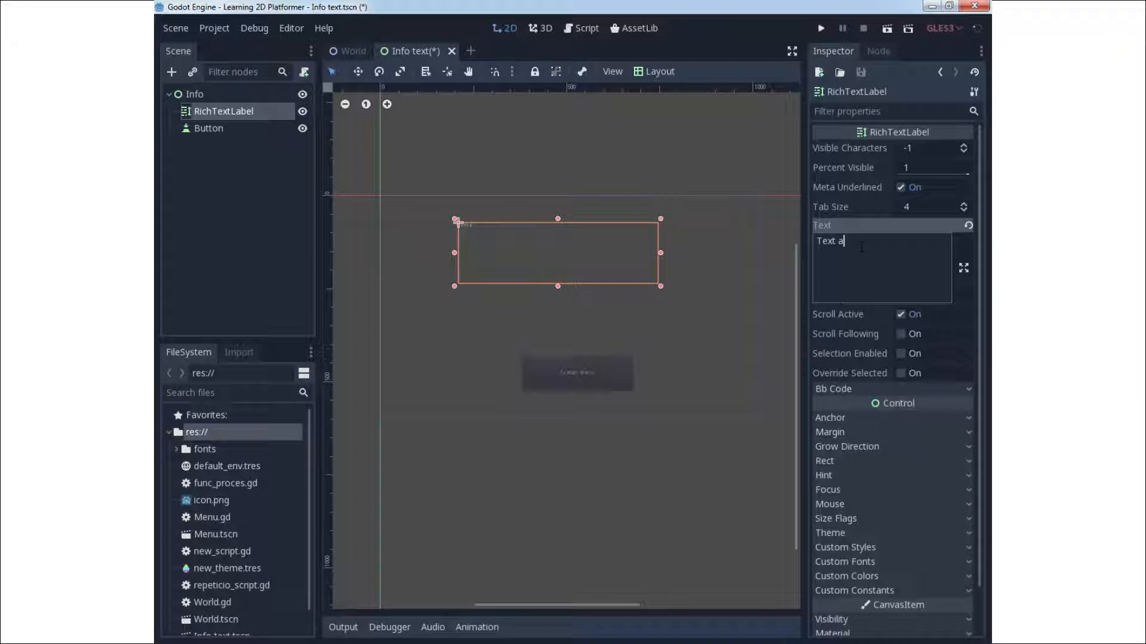
type("bour game and I")
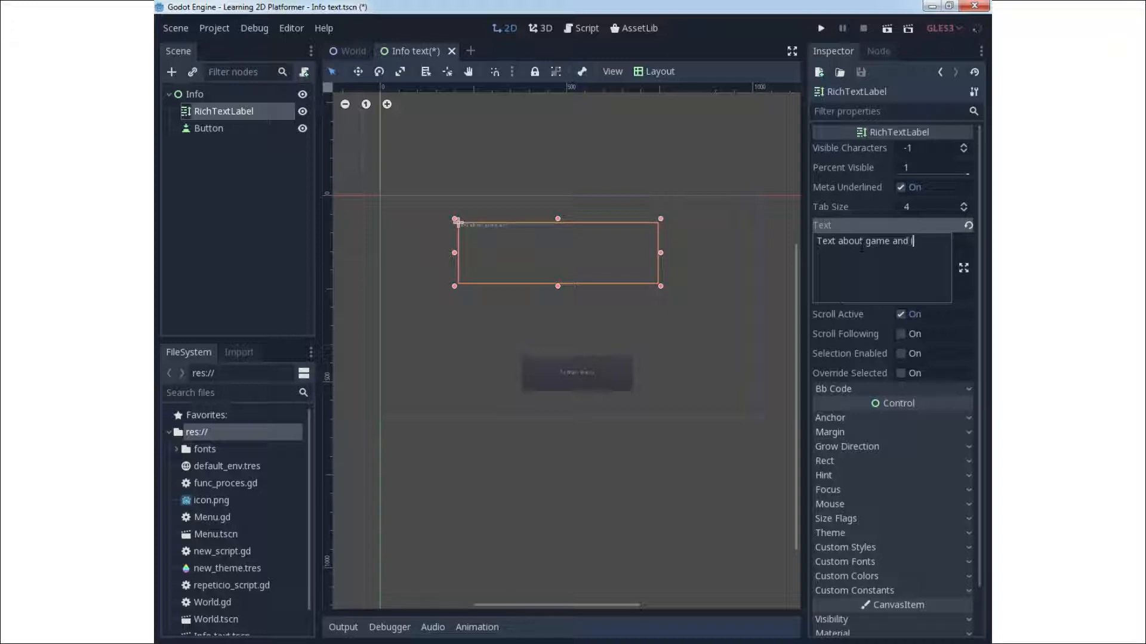
type("information tio")
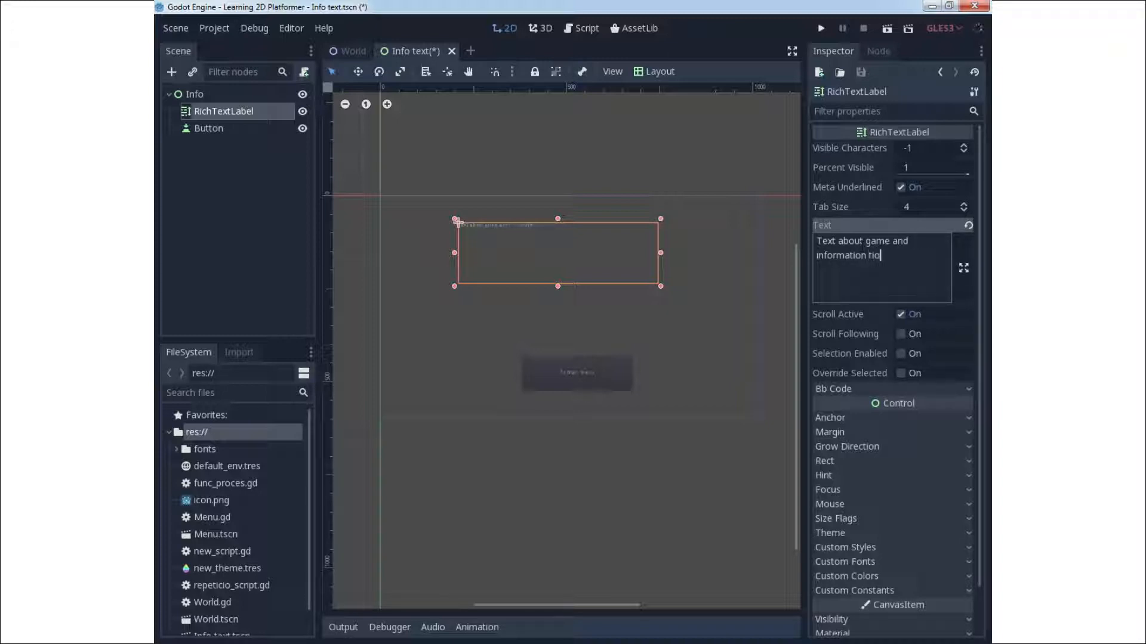
type("how to play a game.")
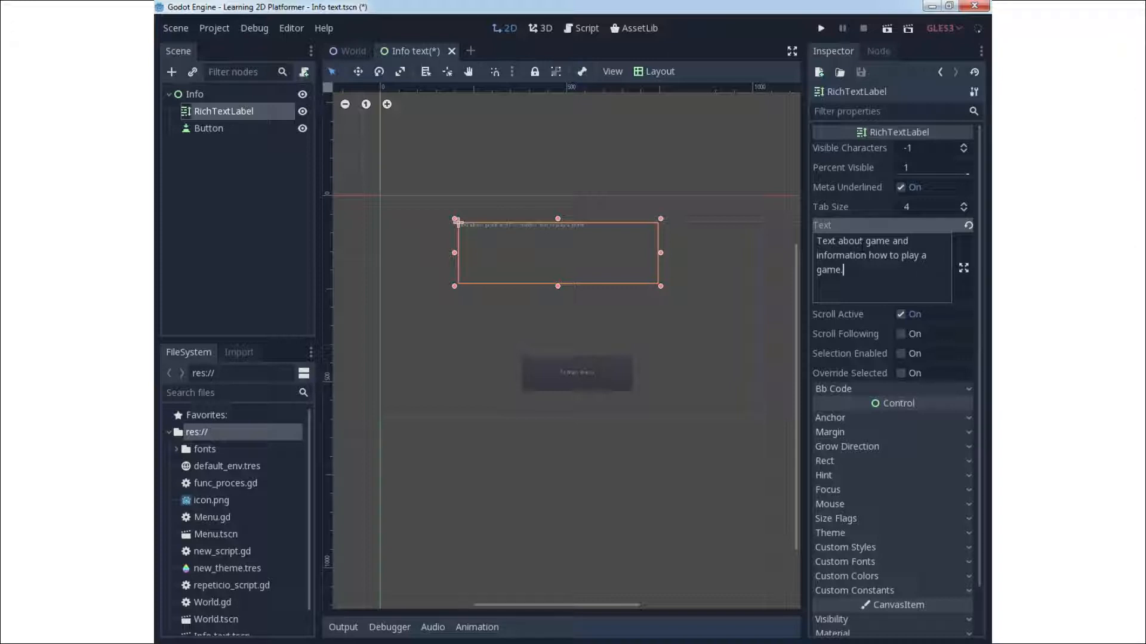
left_click(830, 533)
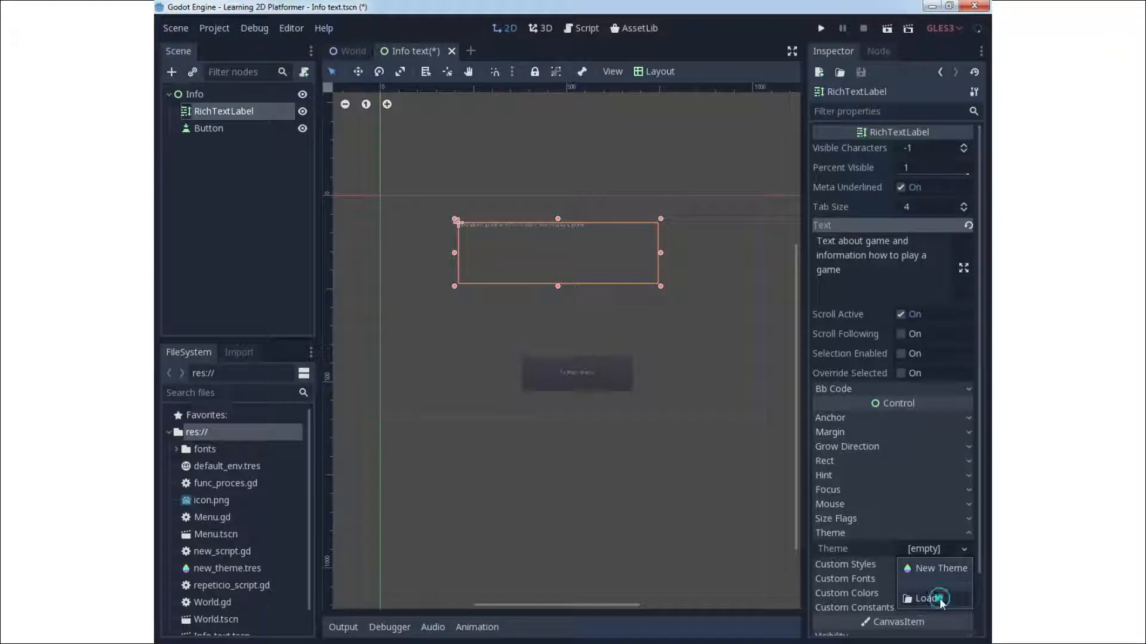
Load new_theme.tres as the theme for both the RichTextLabel and the Button.
left_click(934, 598)
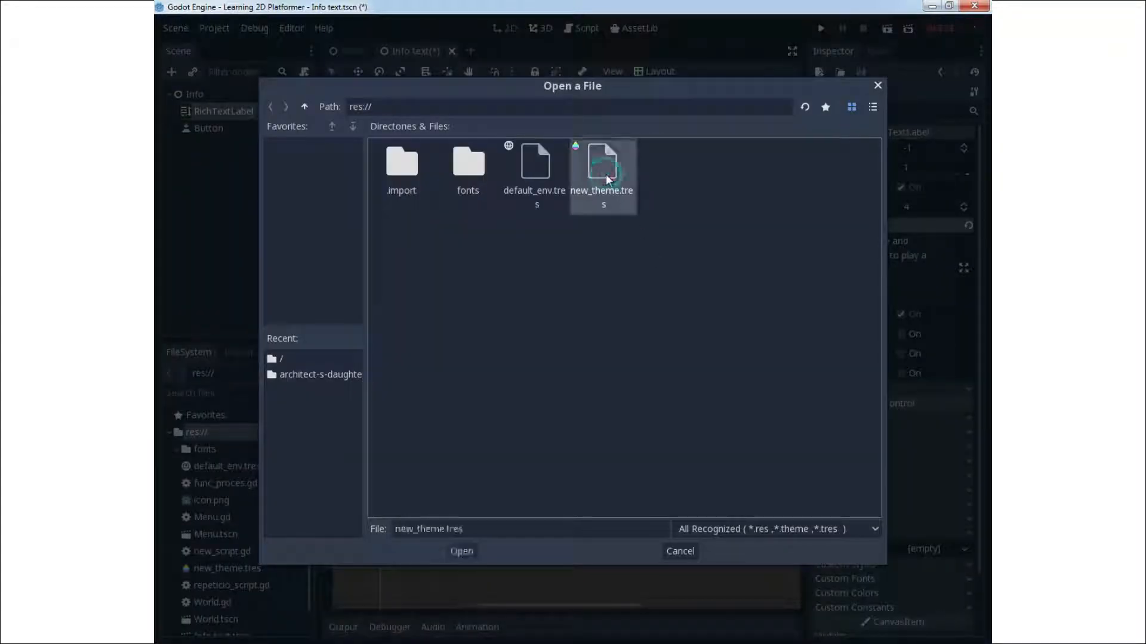
left_click(461, 551)
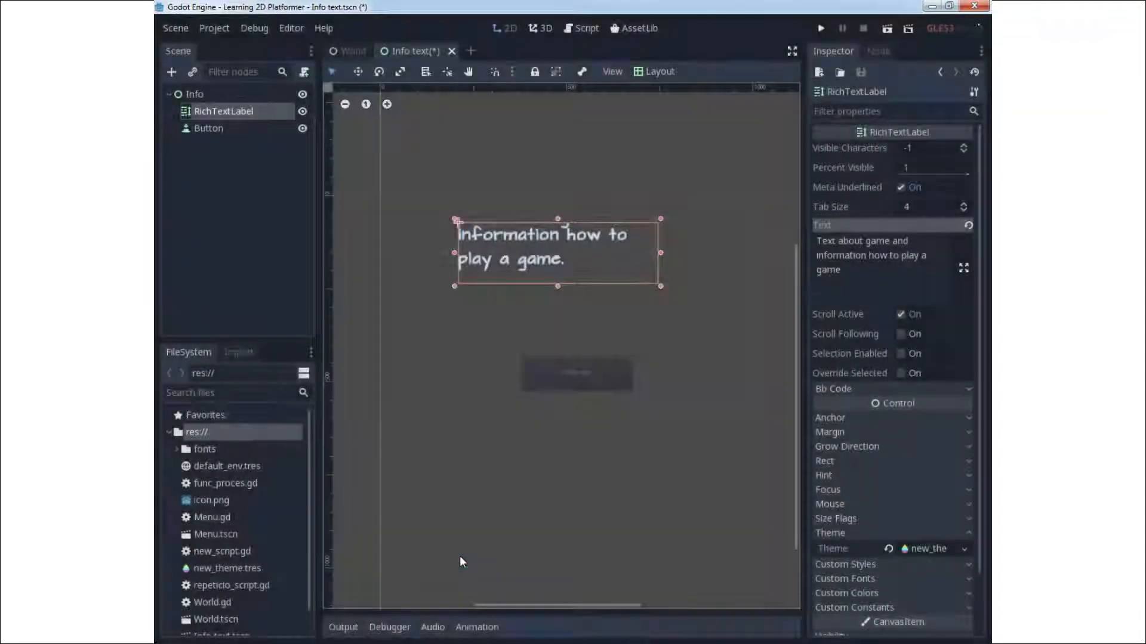
left_click(209, 128)
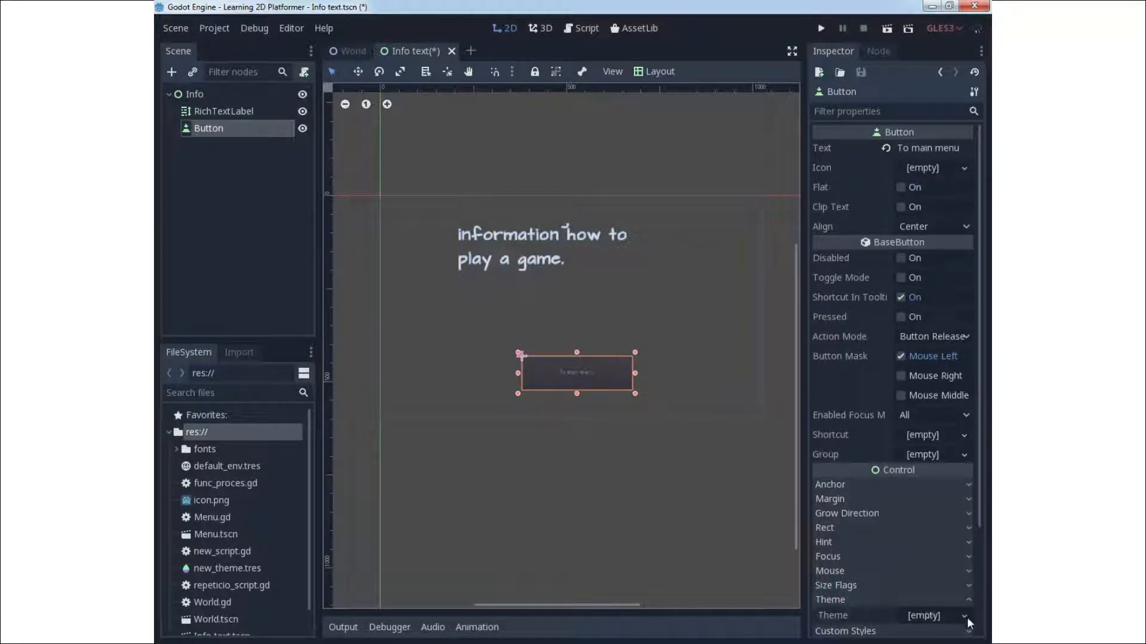
left_click(965, 615)
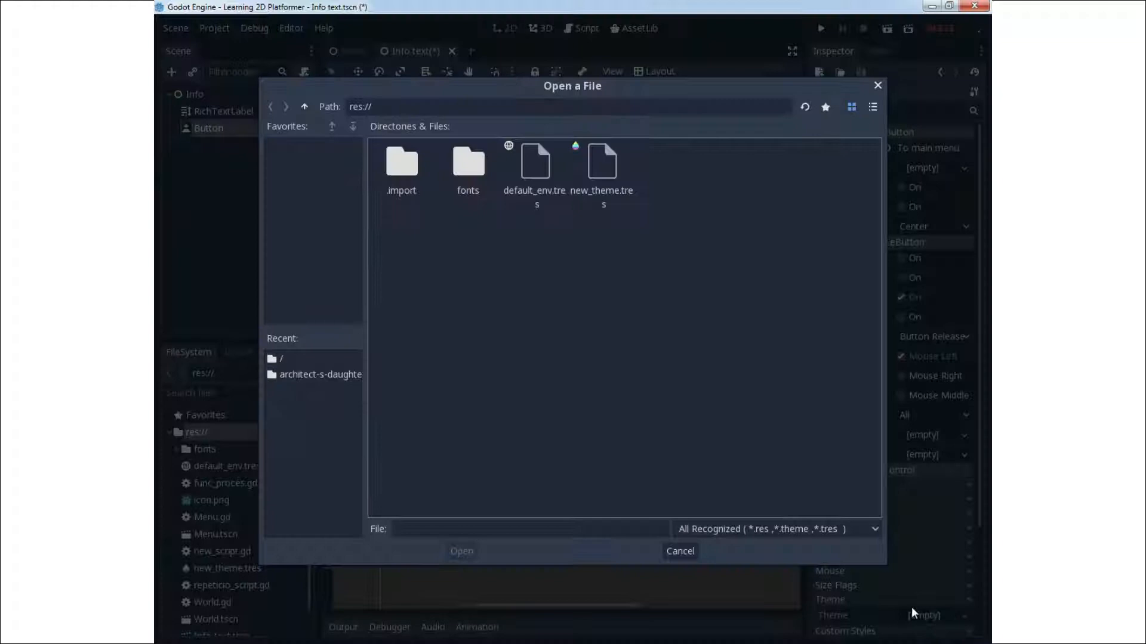
left_click(601, 165)
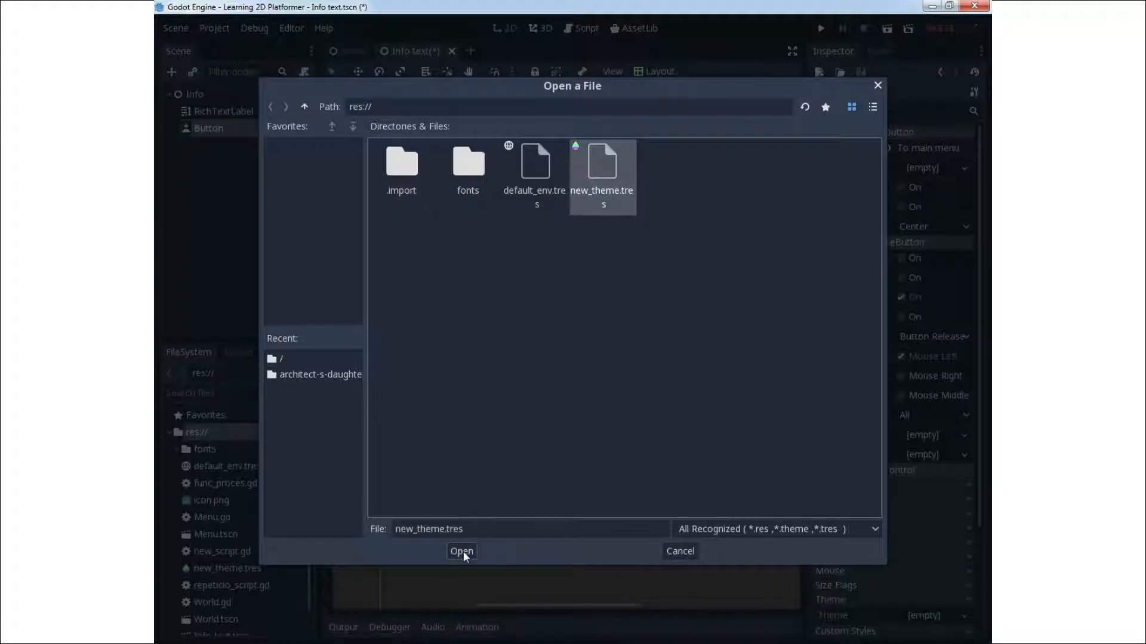
left_click(461, 551)
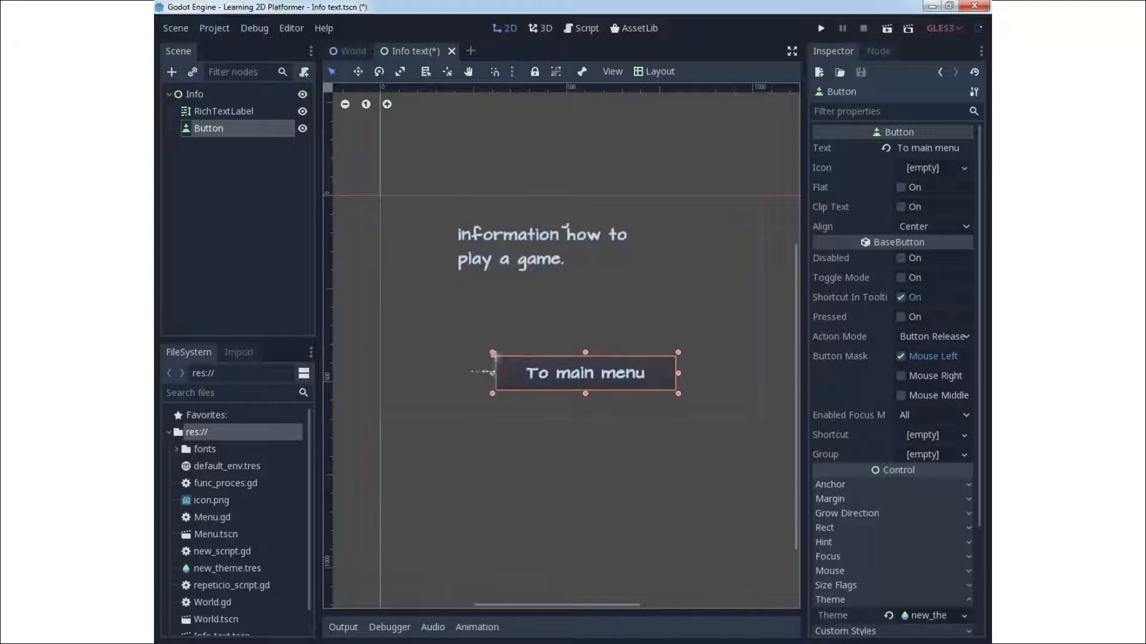
Set the snap grid step to 64 px in the Configure Snap settings.
left_click(224, 111)
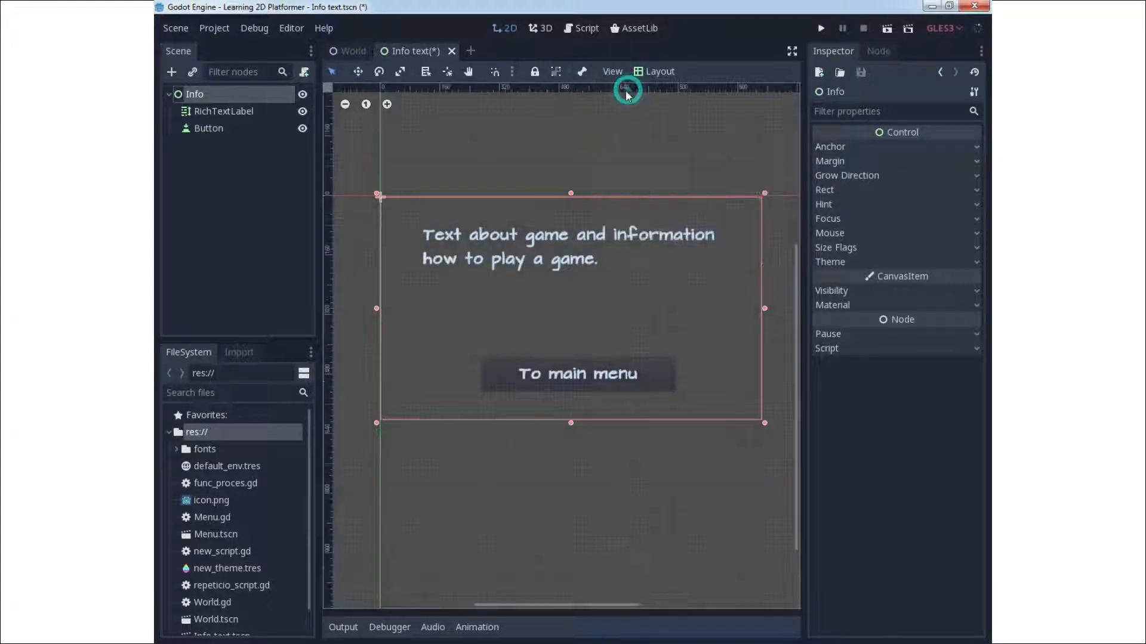
left_click(512, 71)
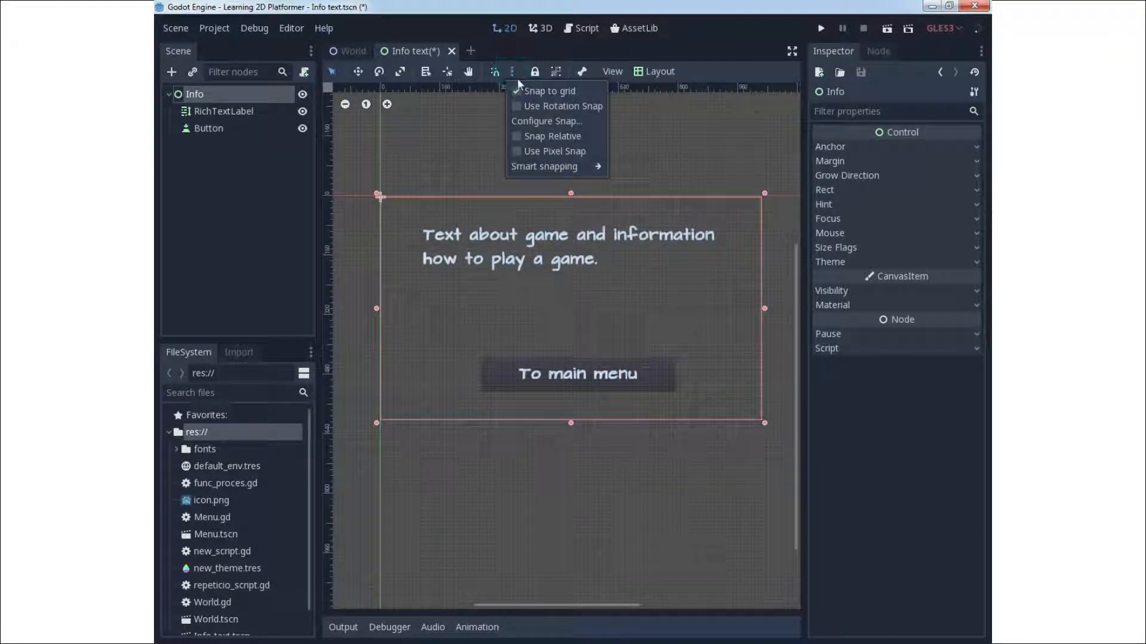
left_click(546, 121)
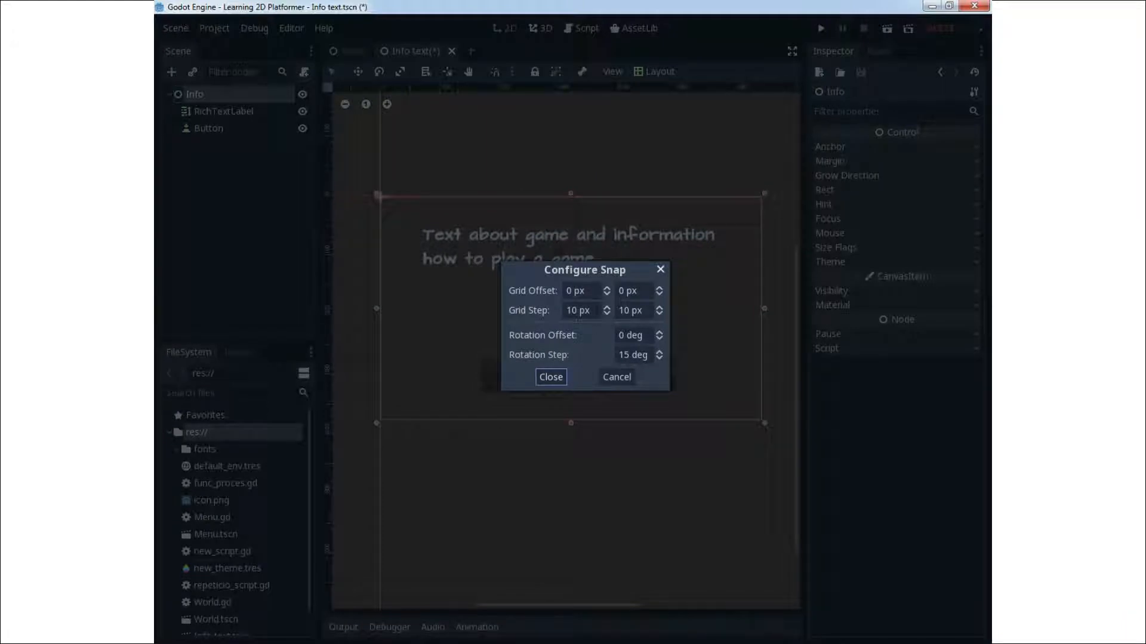
type("64")
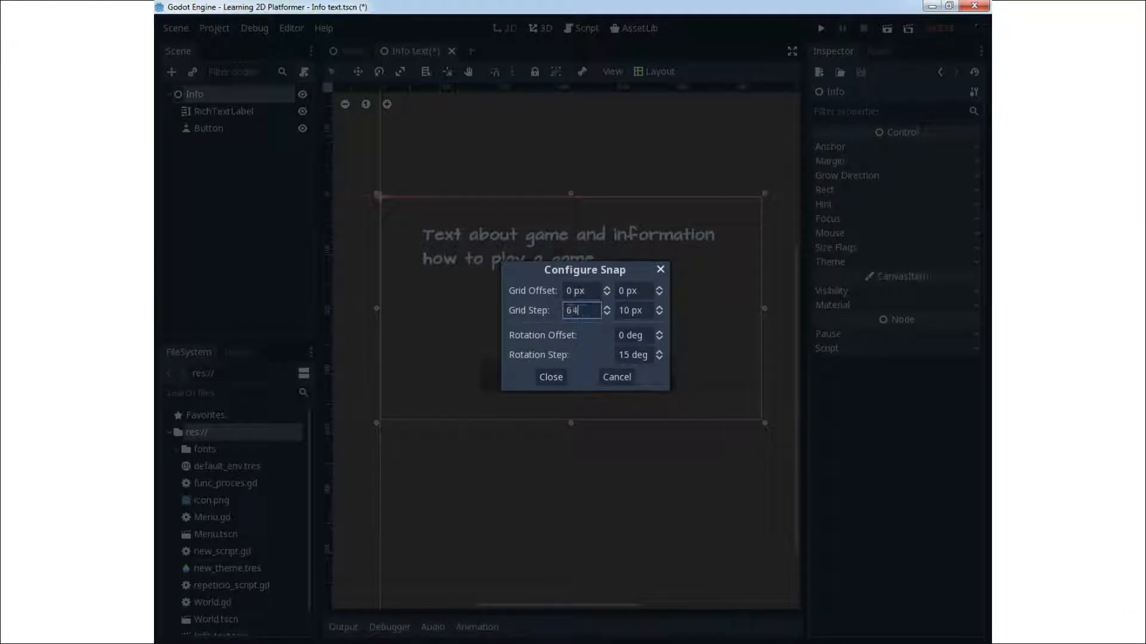
left_click(632, 310)
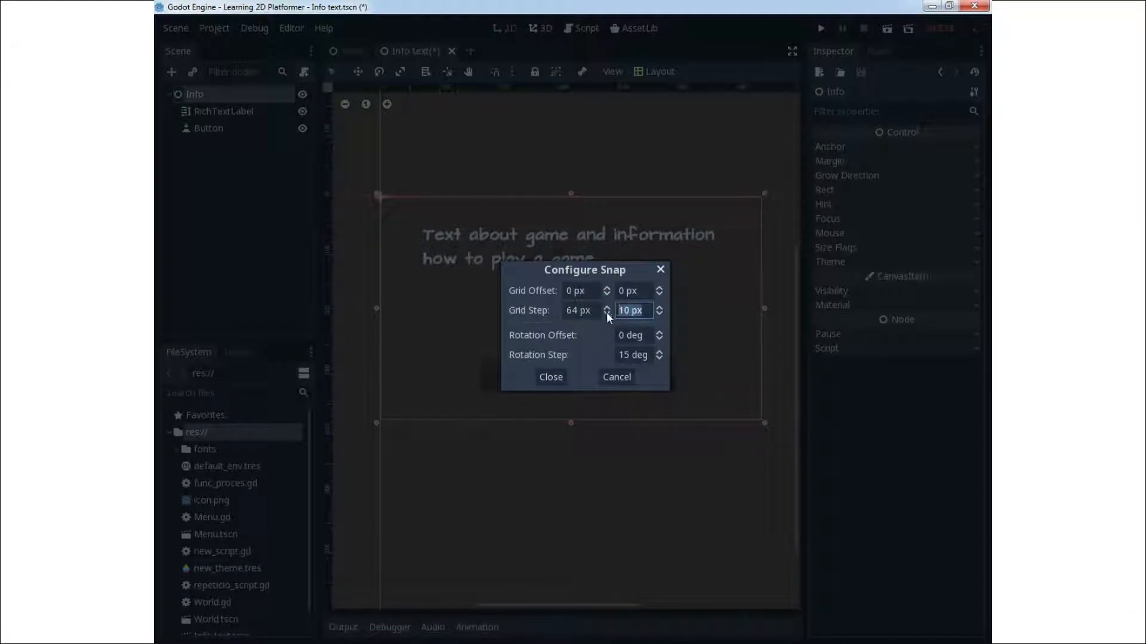
left_click(550, 377)
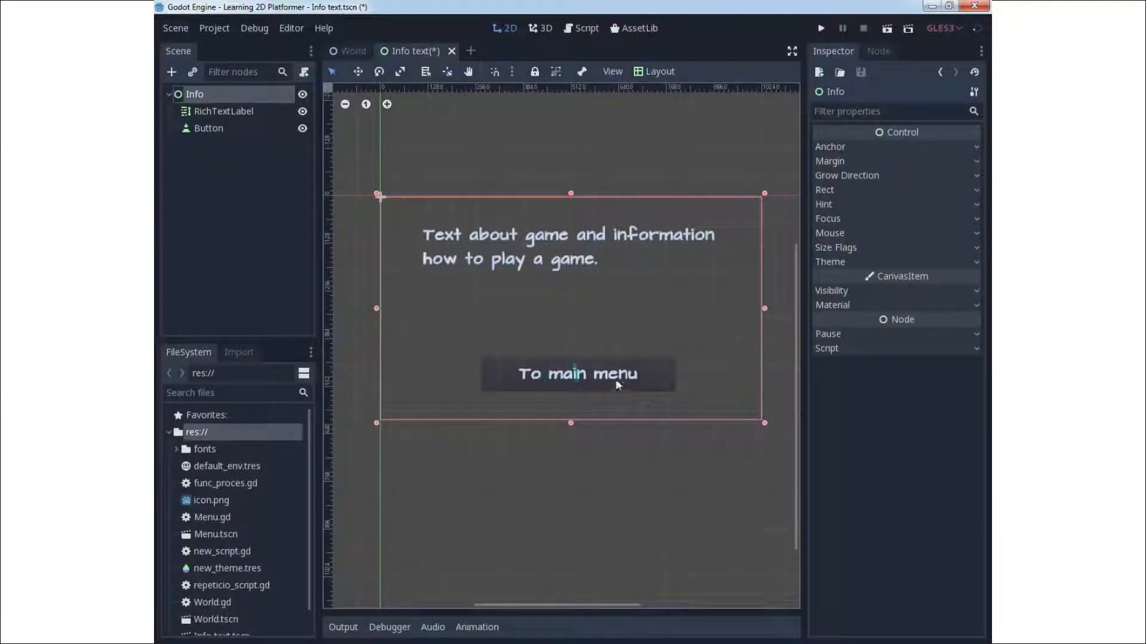
Reposition and resize the RichTextLabel and To main menu button along the grid.
left_click(223, 111)
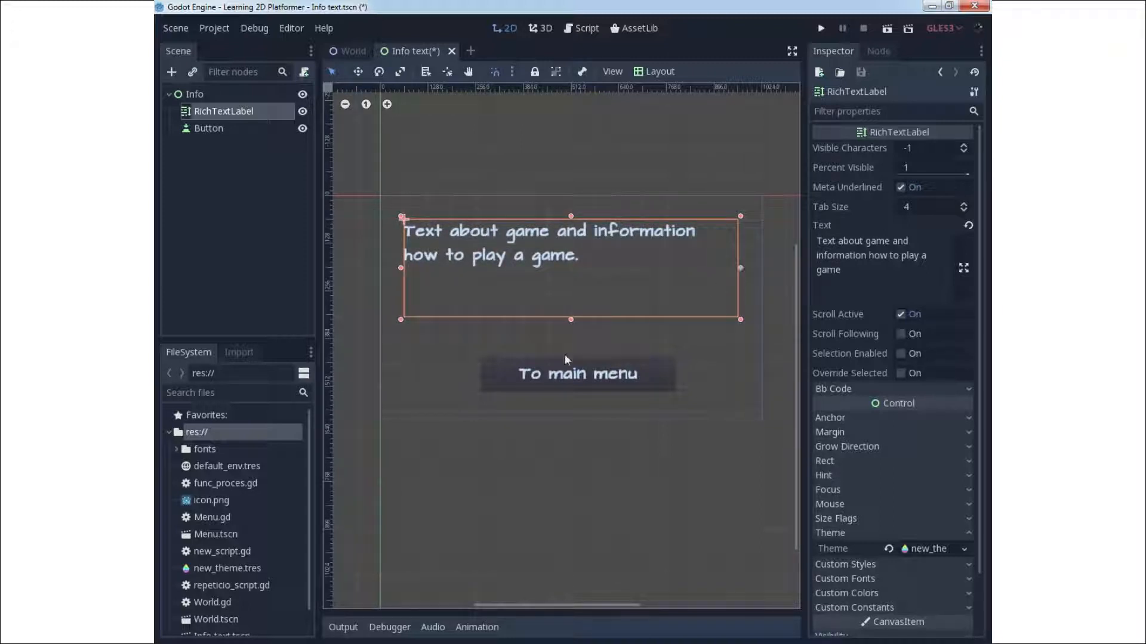
left_click(208, 127)
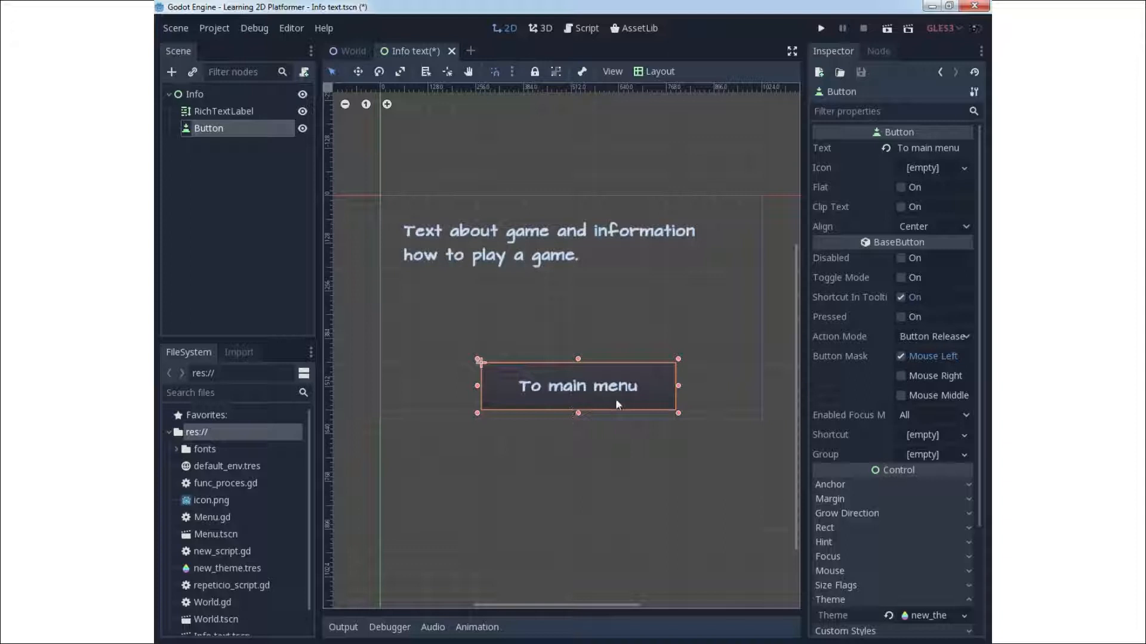
mouse_move(669, 395)
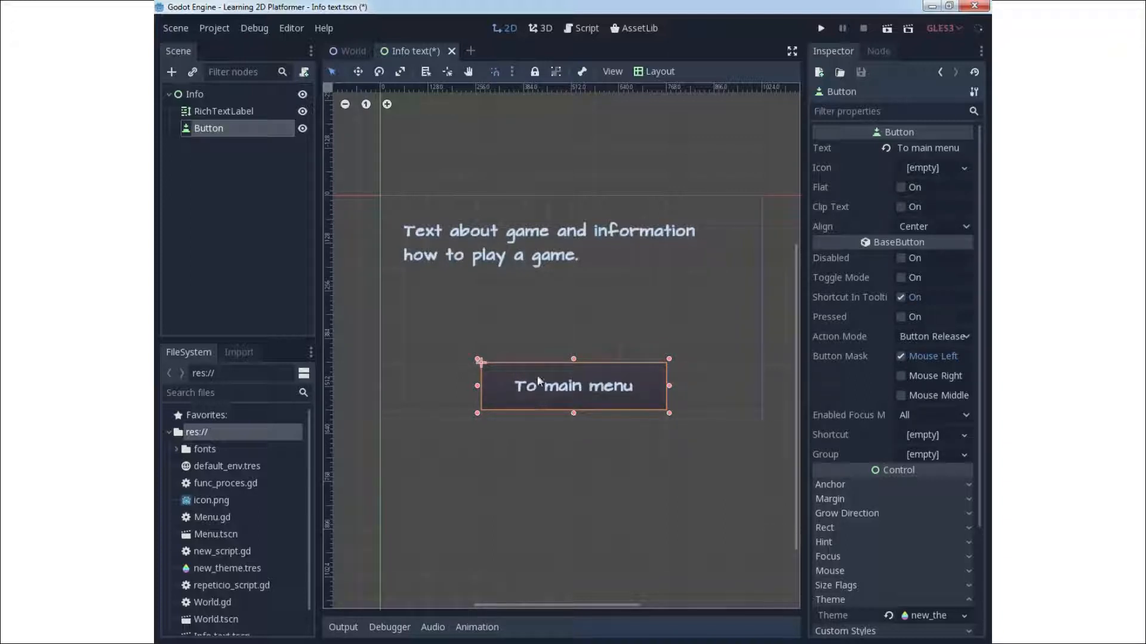
left_click(223, 111)
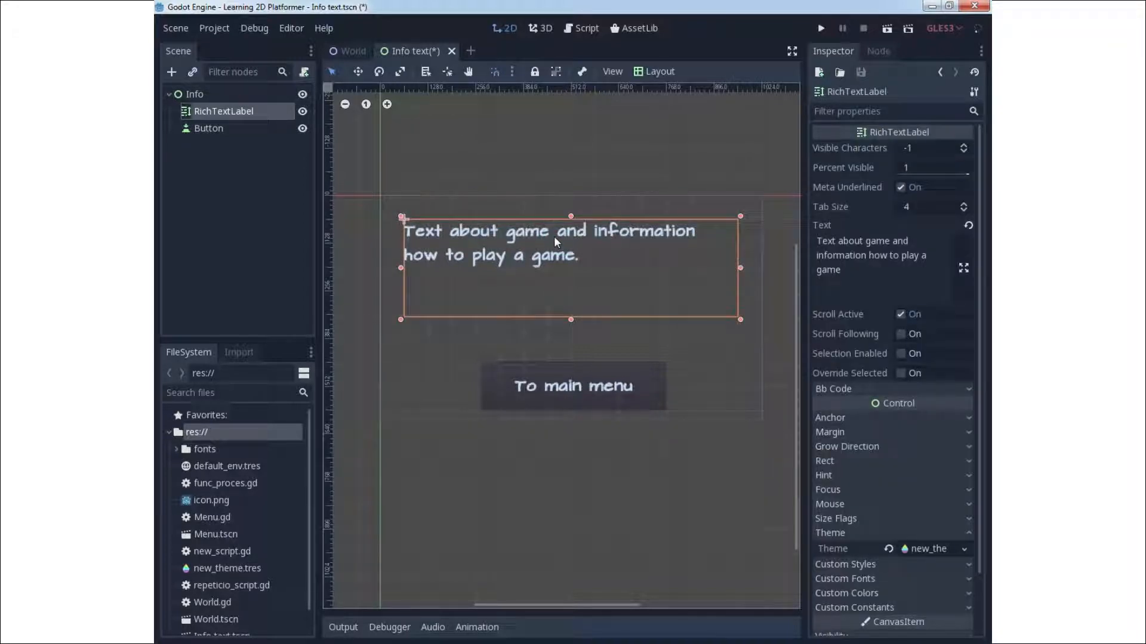
mouse_move(981, 208)
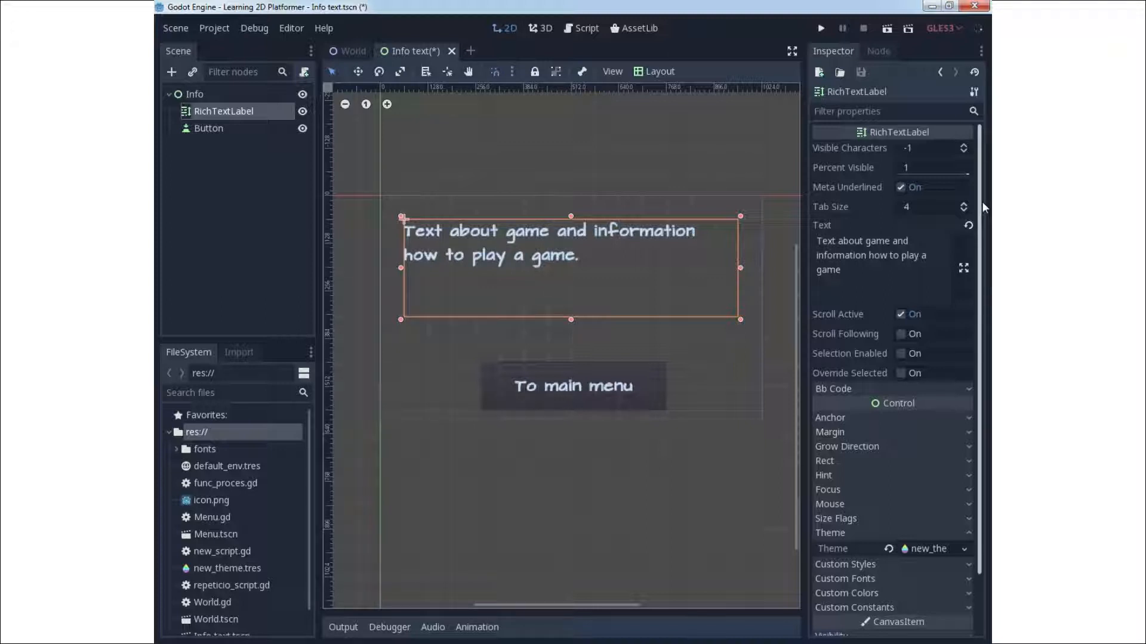
scroll("down", 3)
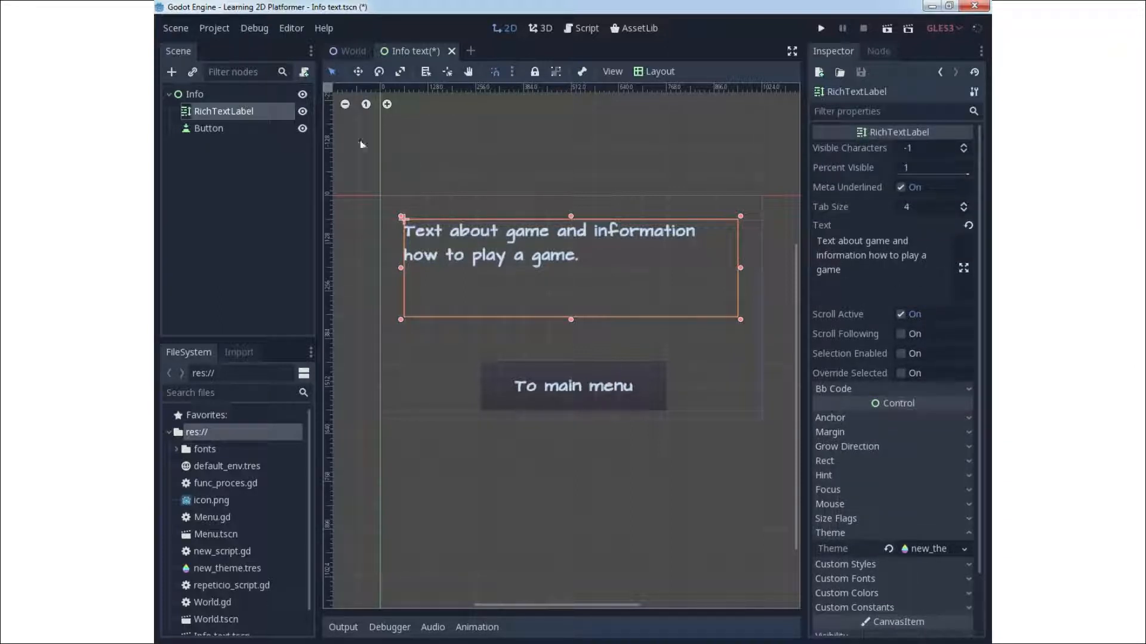
Add a ColorRect child under Info and drag it into a larger white rectangle.
right_click(195, 94)
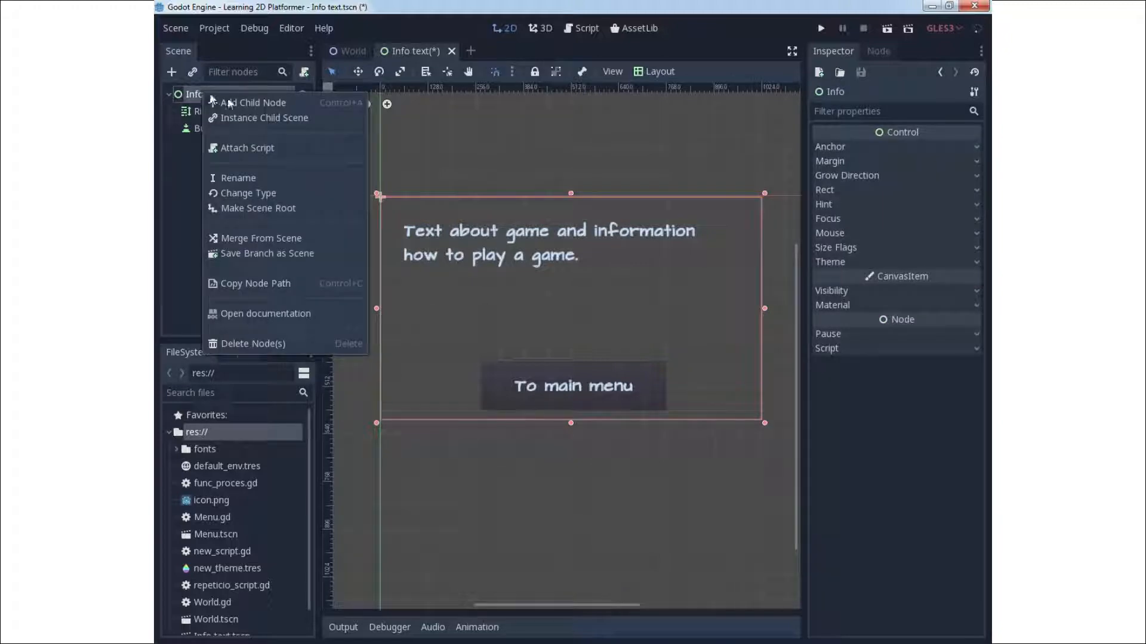
left_click(255, 102)
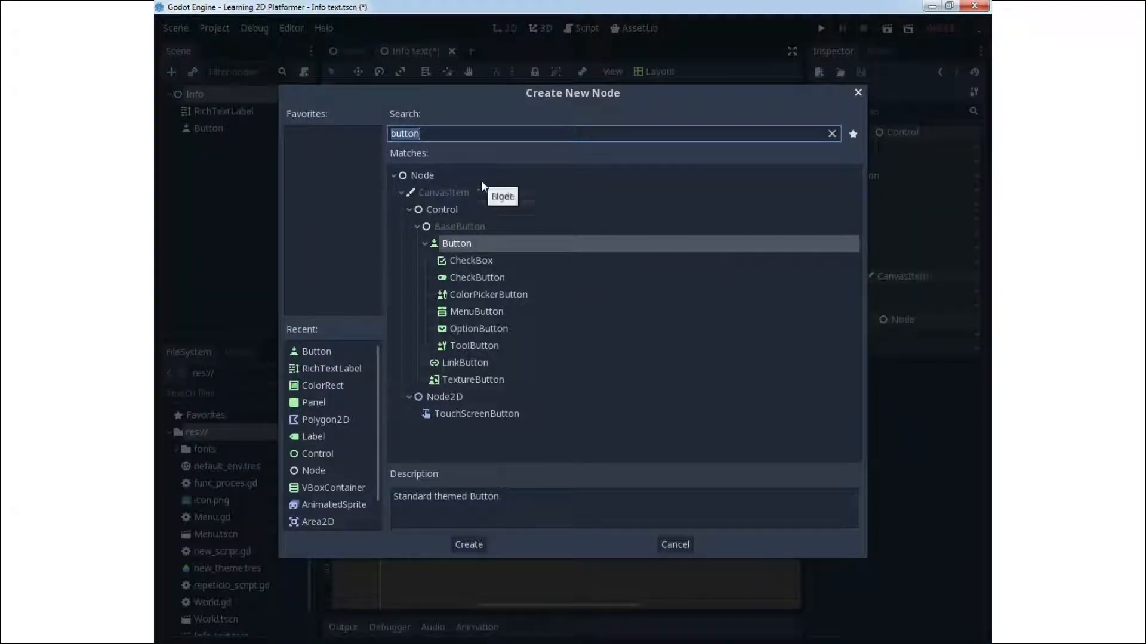
type("colored rec")
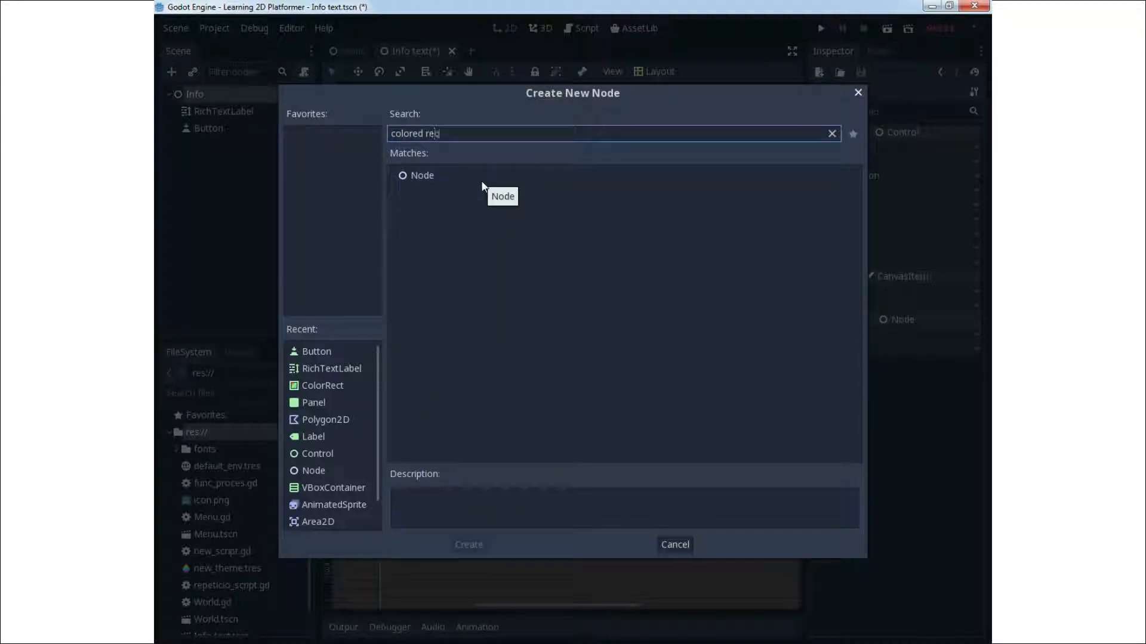
type("d")
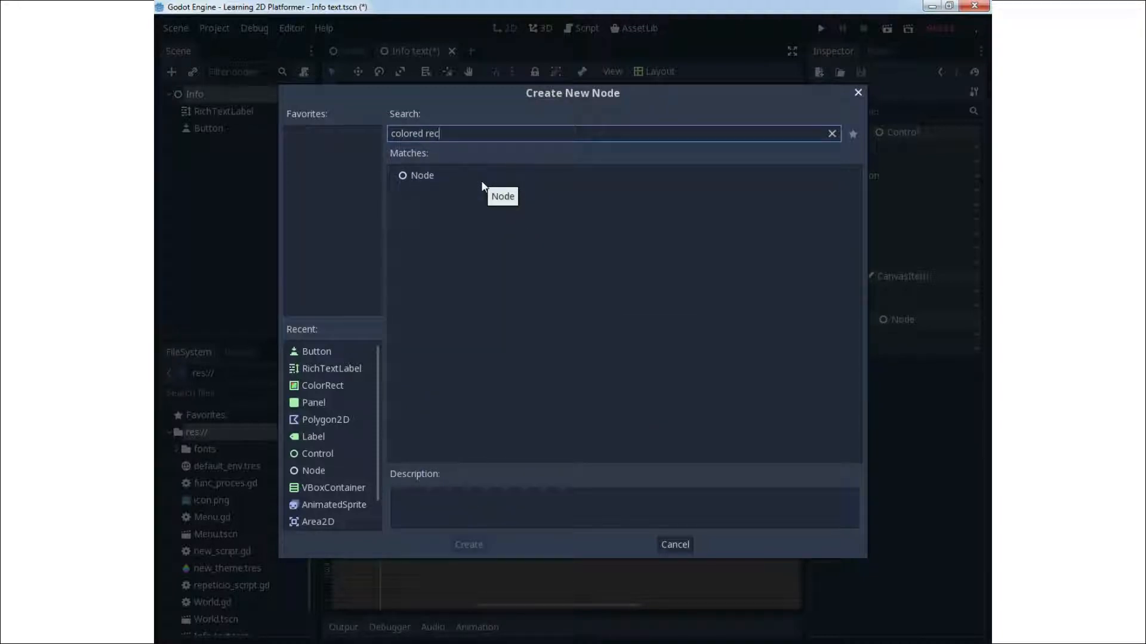
type("rect")
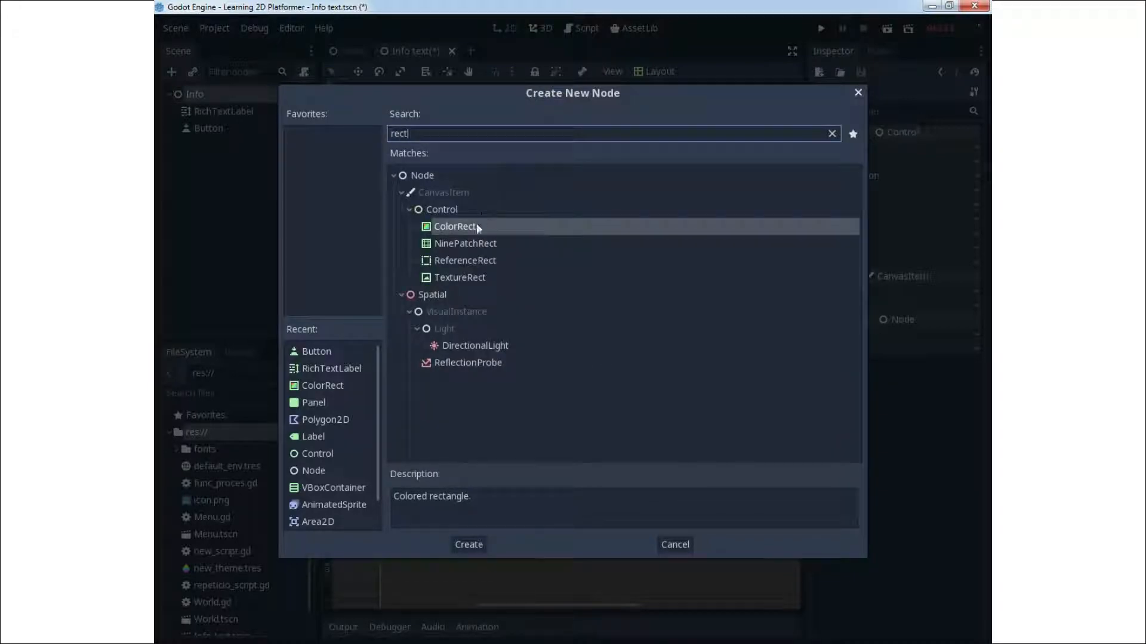
left_click(468, 544)
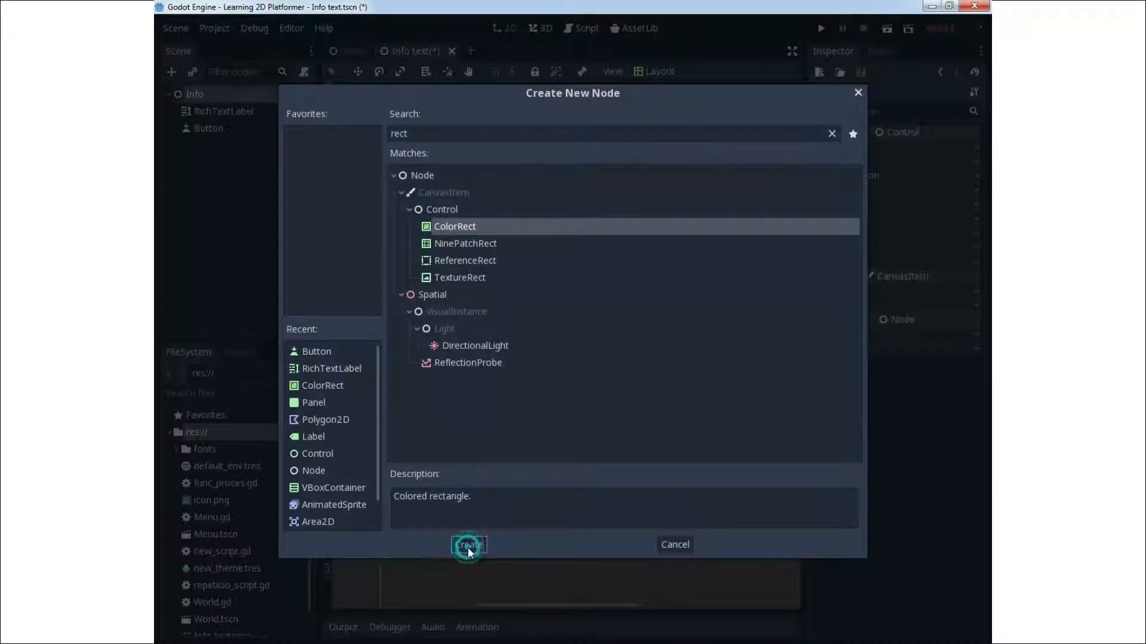
left_click(468, 545)
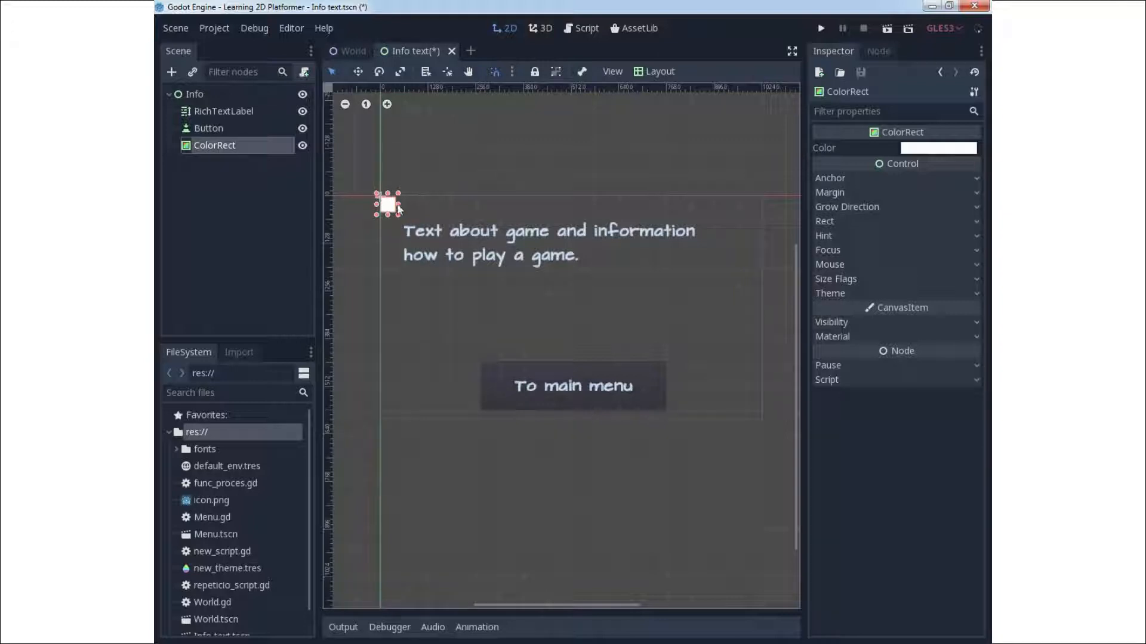
left_click_drag(397, 211, 526, 294)
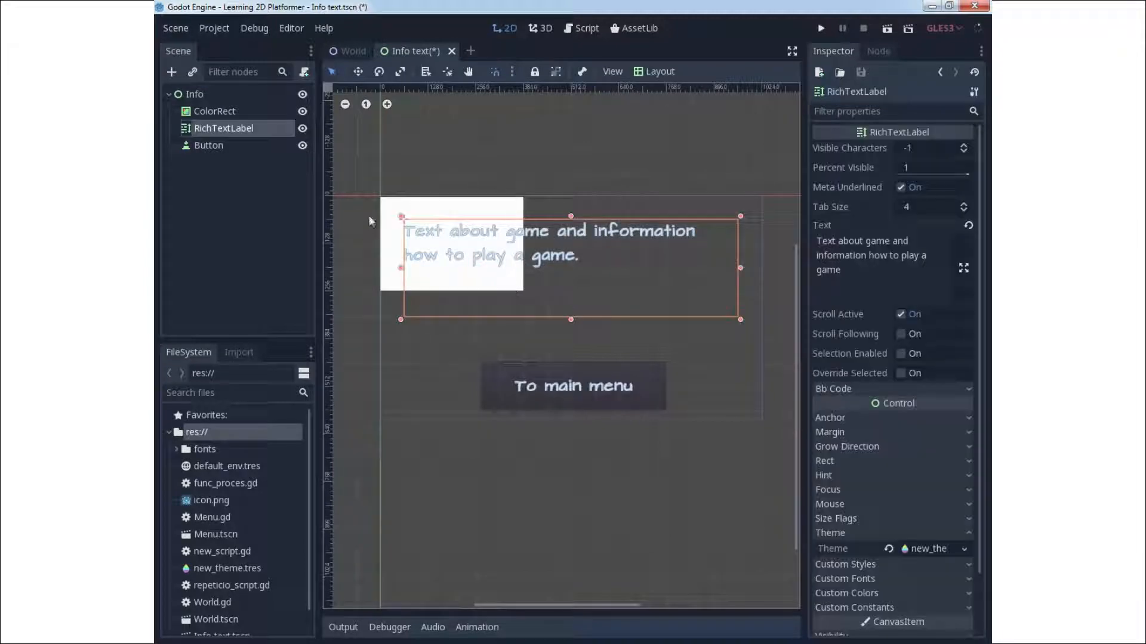
Change the ColorRect's colour to dark green using the Inspector colour picker.
left_click(215, 111)
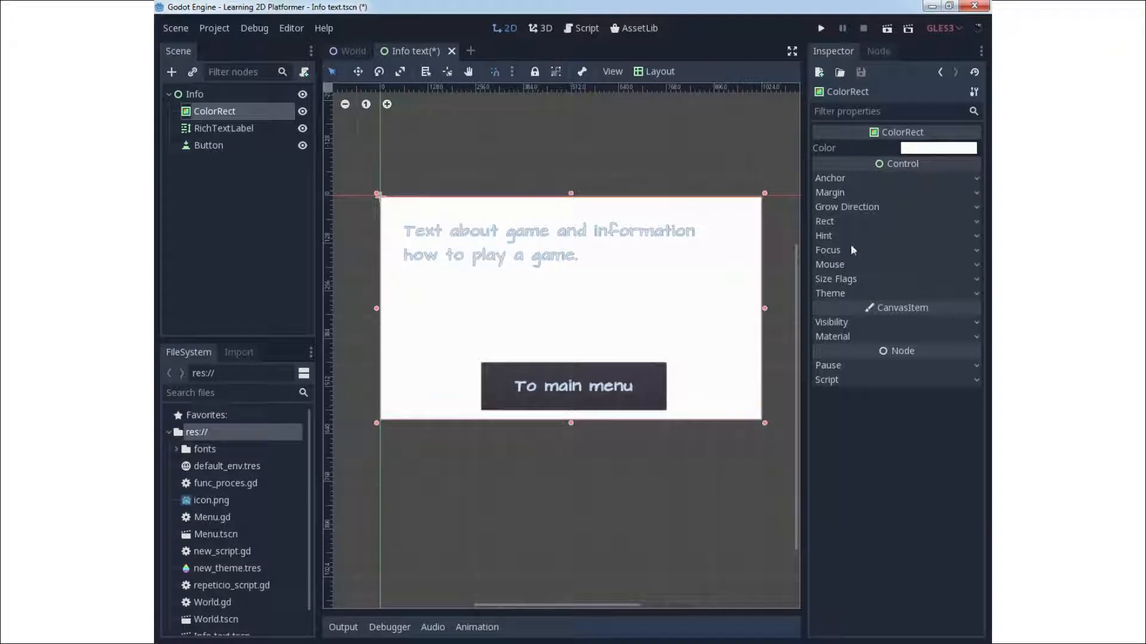
left_click(938, 148)
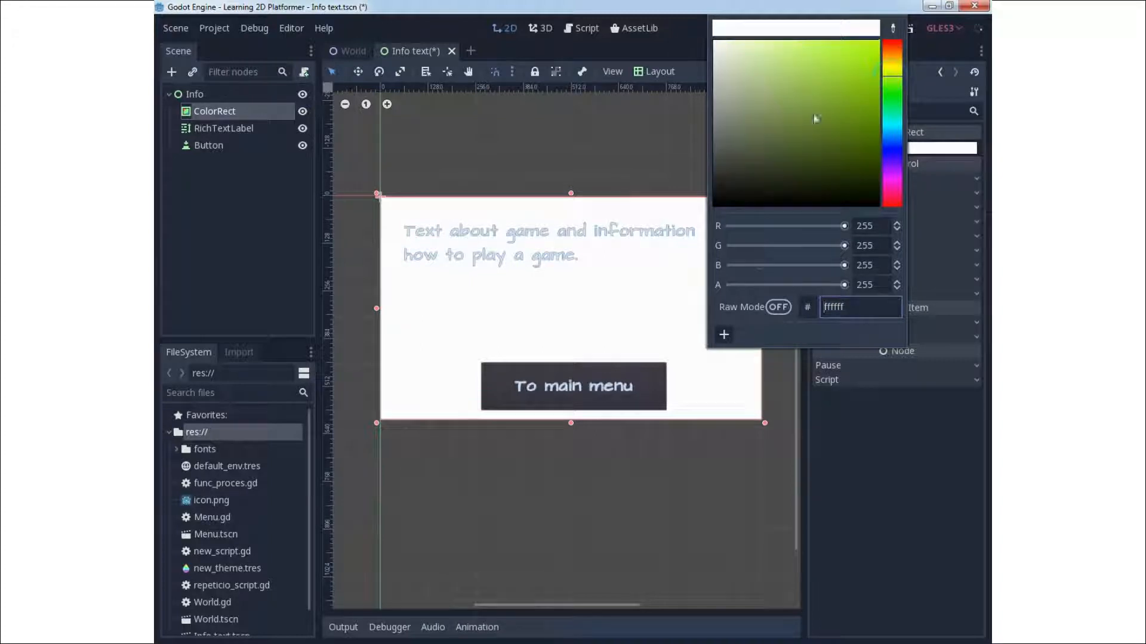
left_click(818, 157)
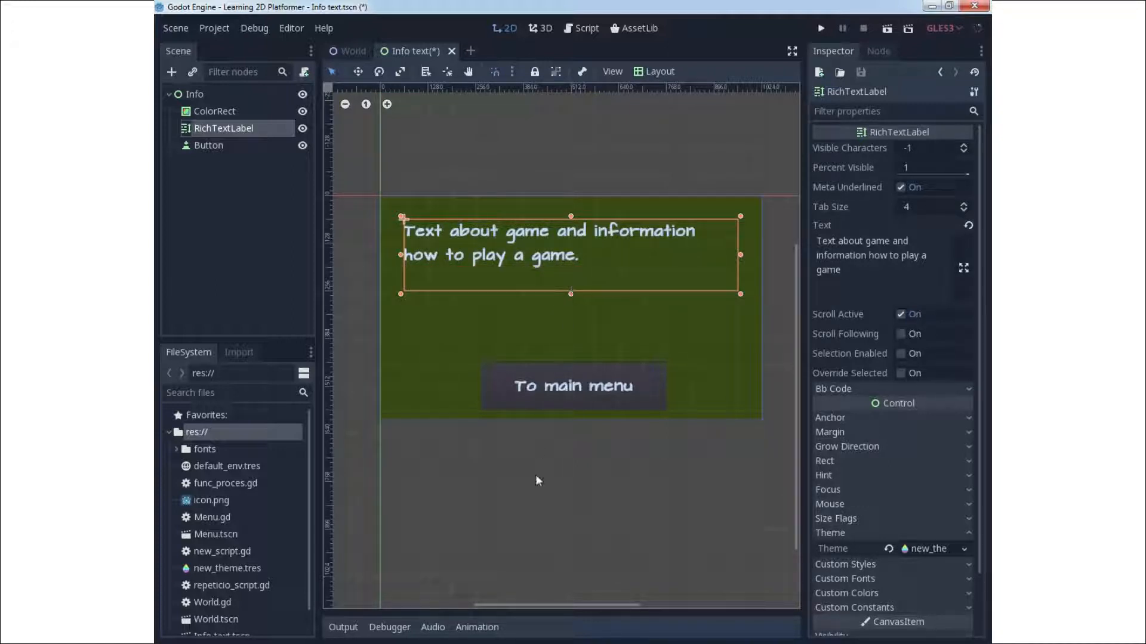
left_click(209, 144)
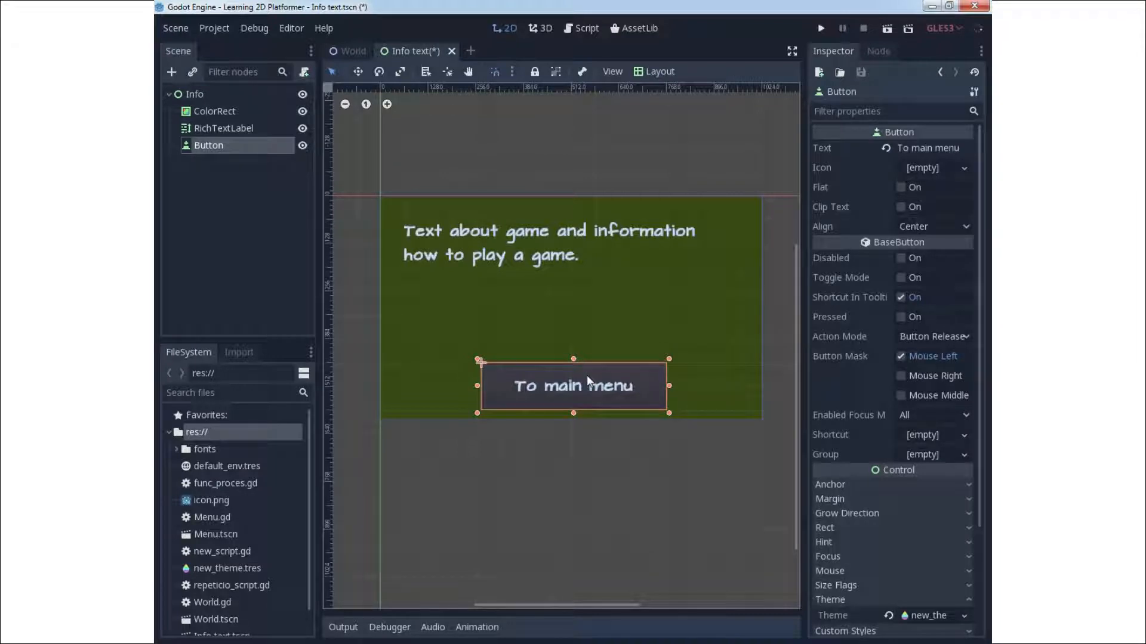
Attach a new No Comments GDScript, res://Info text.gd, to the Info root node.
left_click(879, 51)
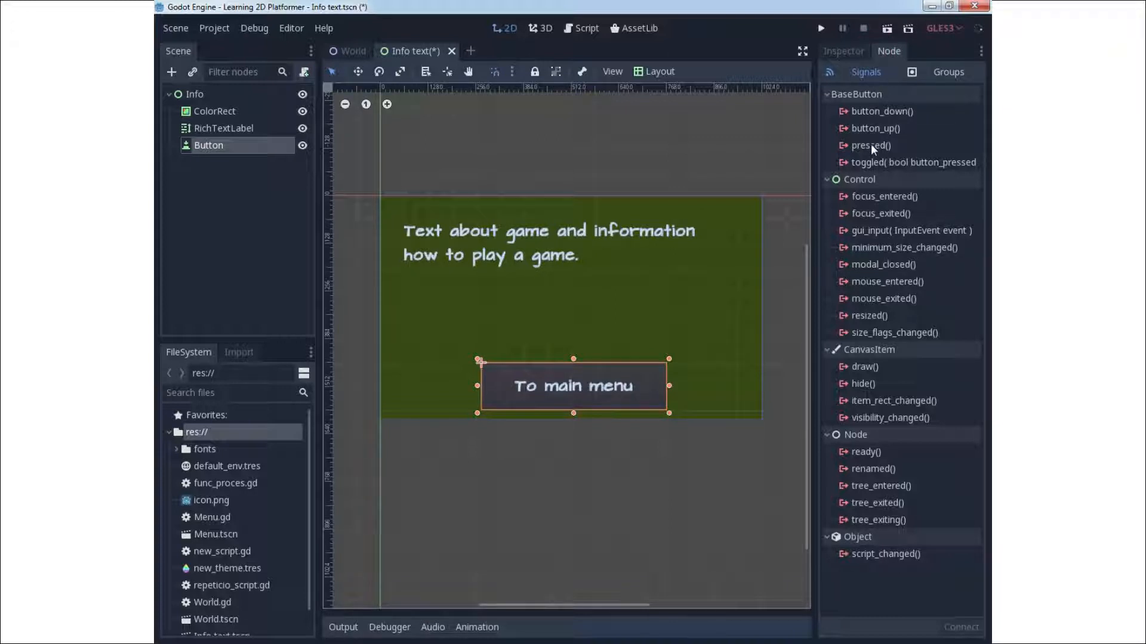
left_click(195, 94)
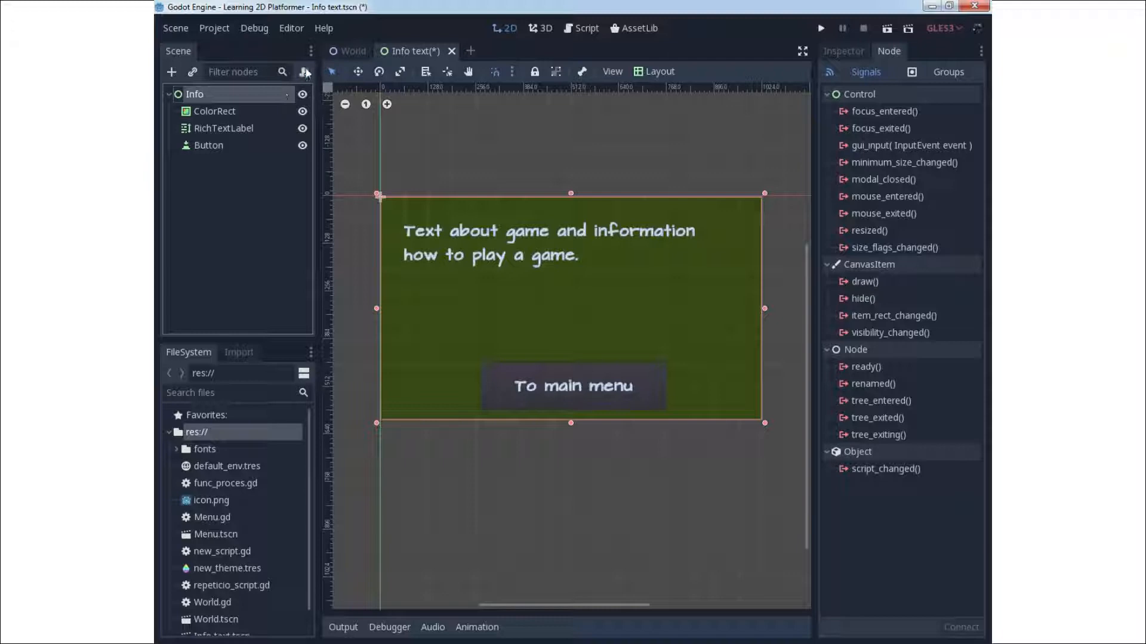
left_click(305, 72)
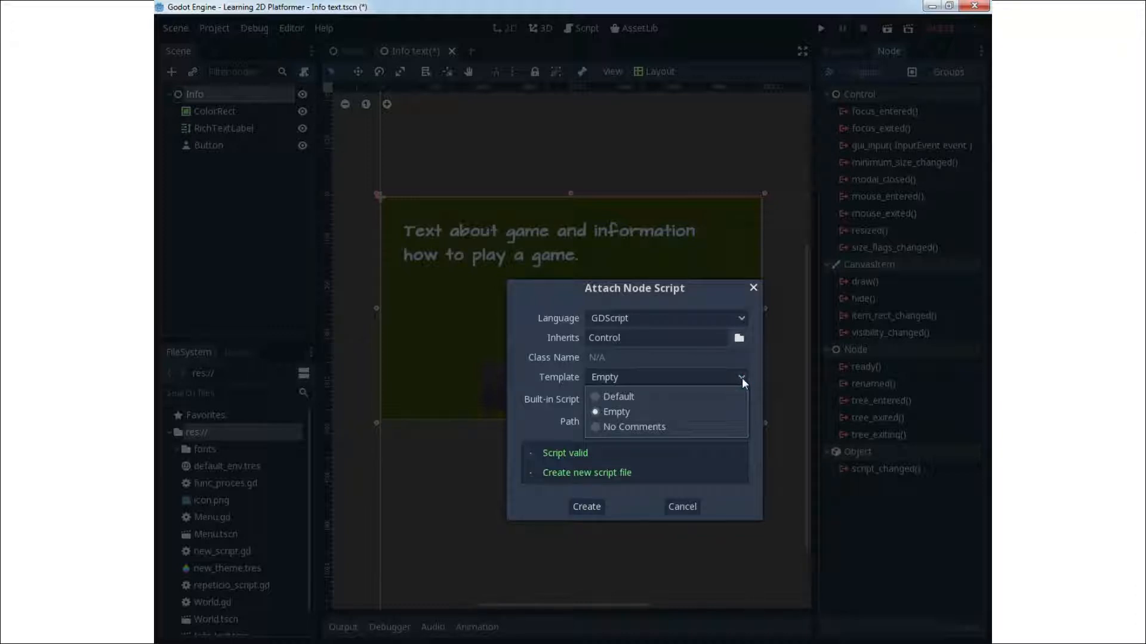
left_click(633, 427)
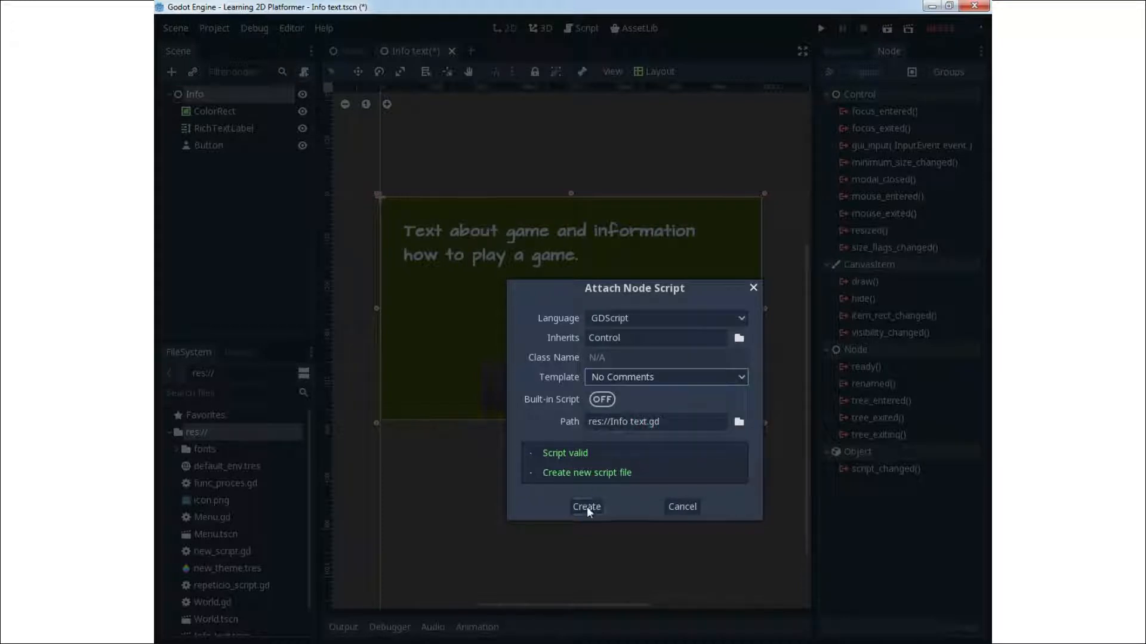
left_click(586, 507)
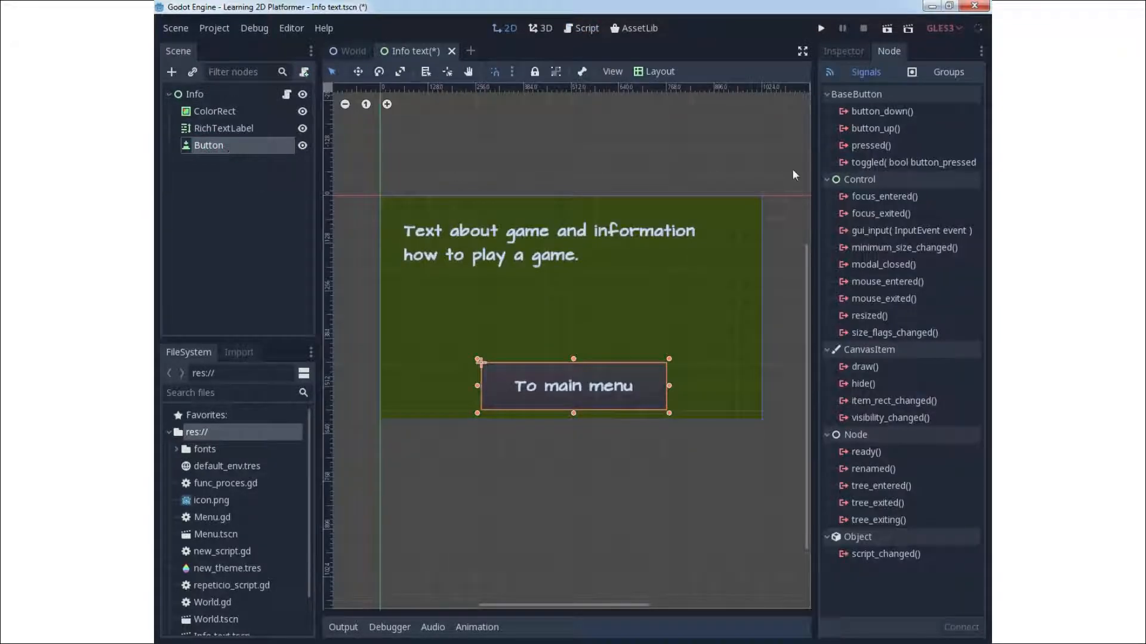
Connect the Button's pressed() signal to Info, creating an empty _on_Button_pressed function.
left_click(870, 145)
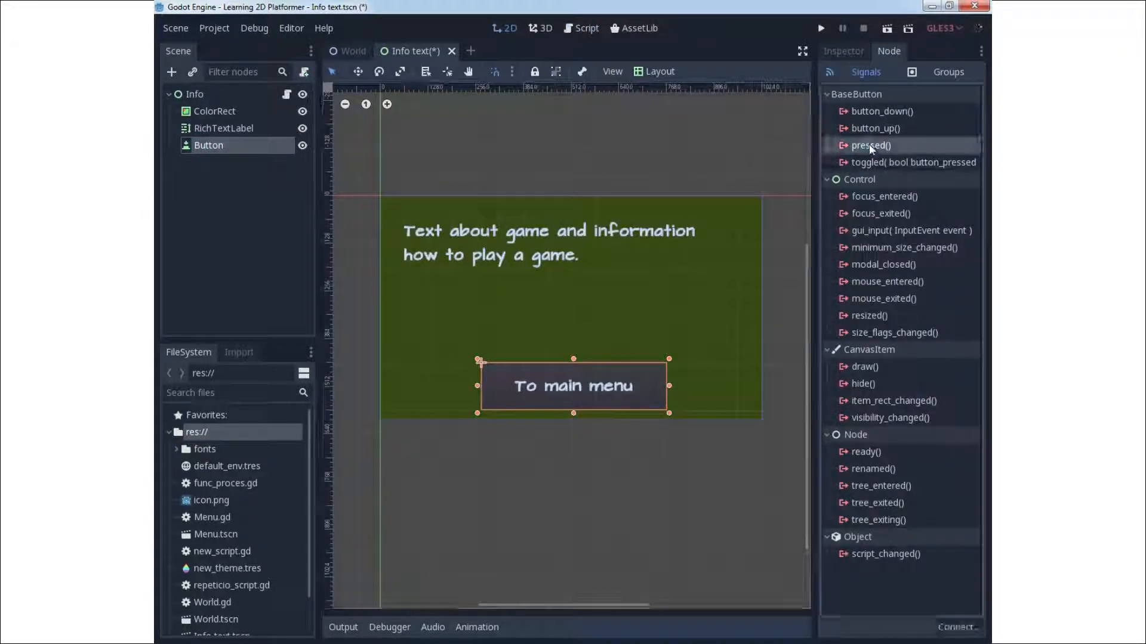
double_click(870, 145)
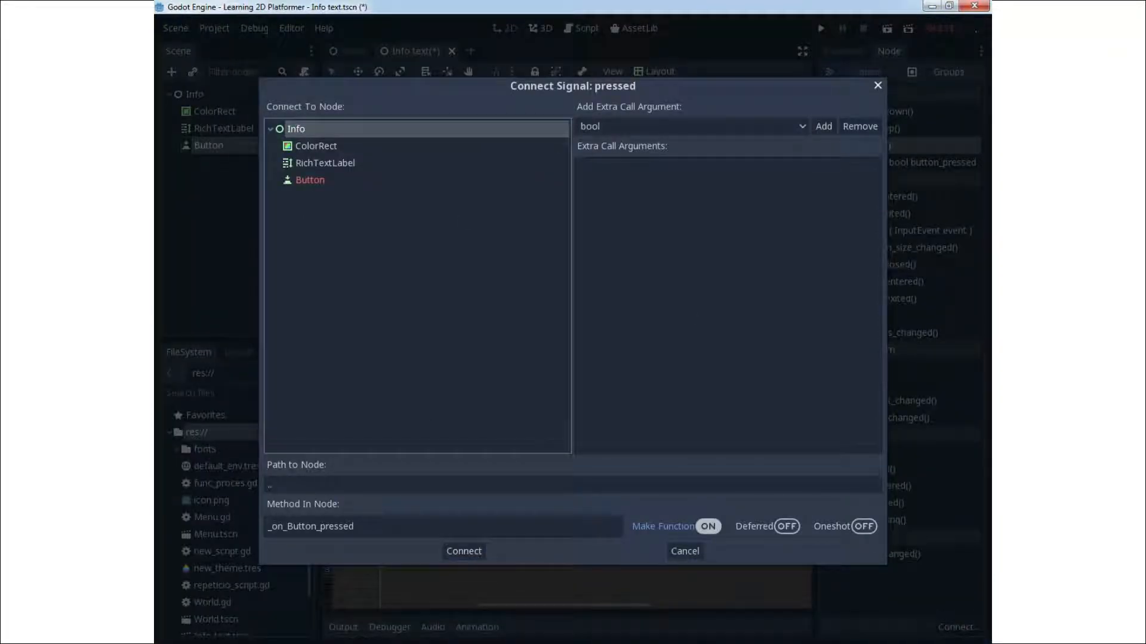
left_click(463, 551)
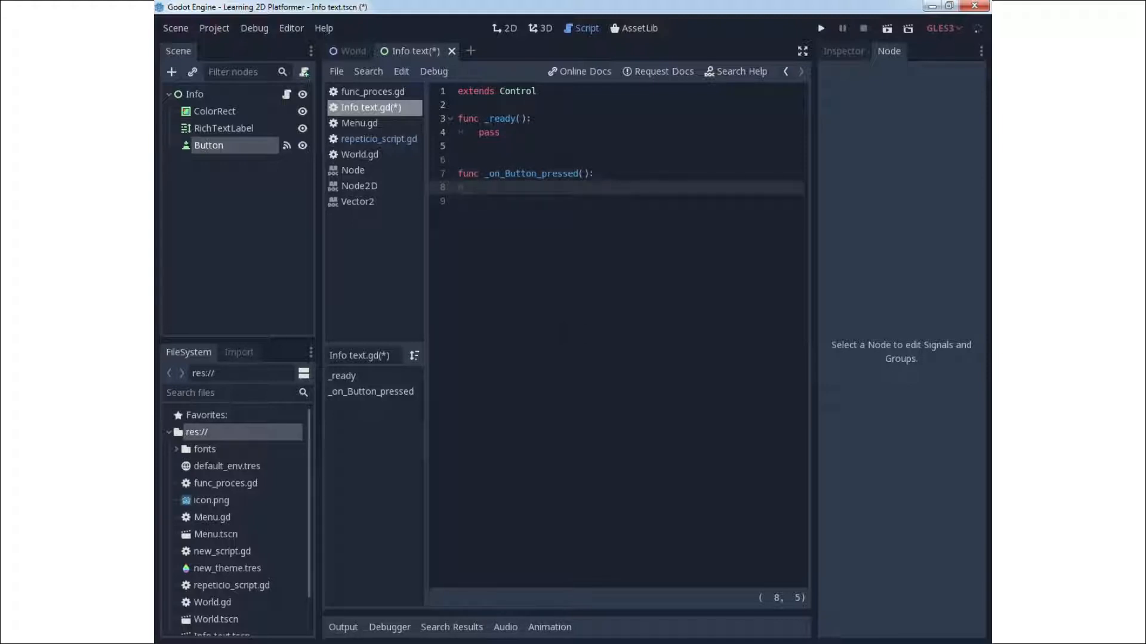
Make _on_Button_pressed call get_tree().change_scene("Menu.tscn"), save Info text.gd, and return to 2D view.
type("get_tree(")
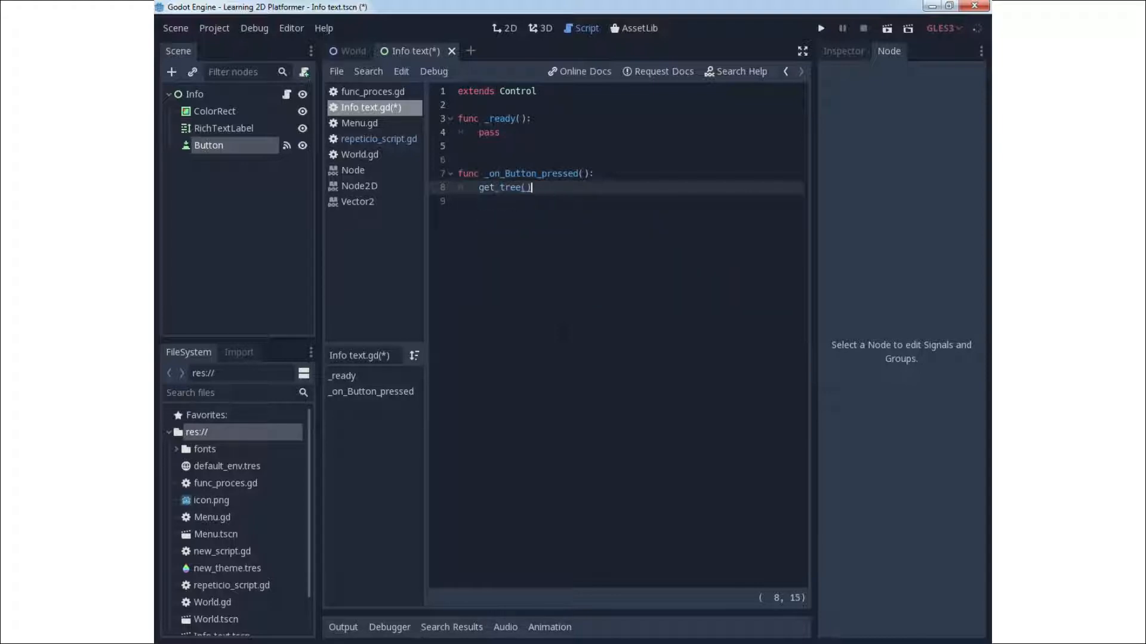
type(".change_scene(")
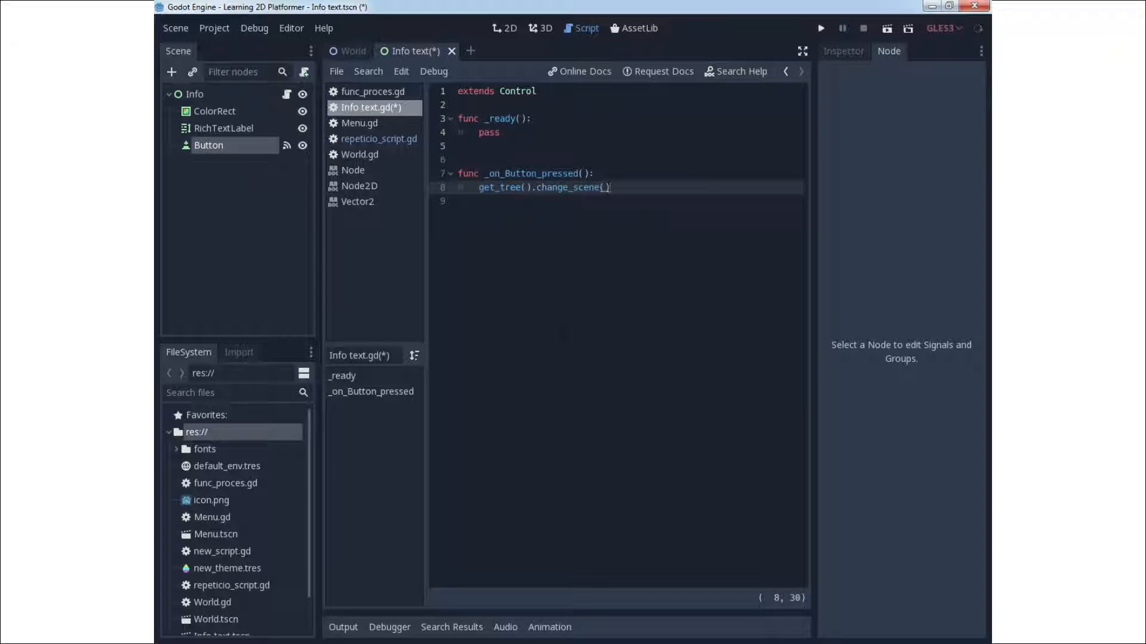
type("\"")
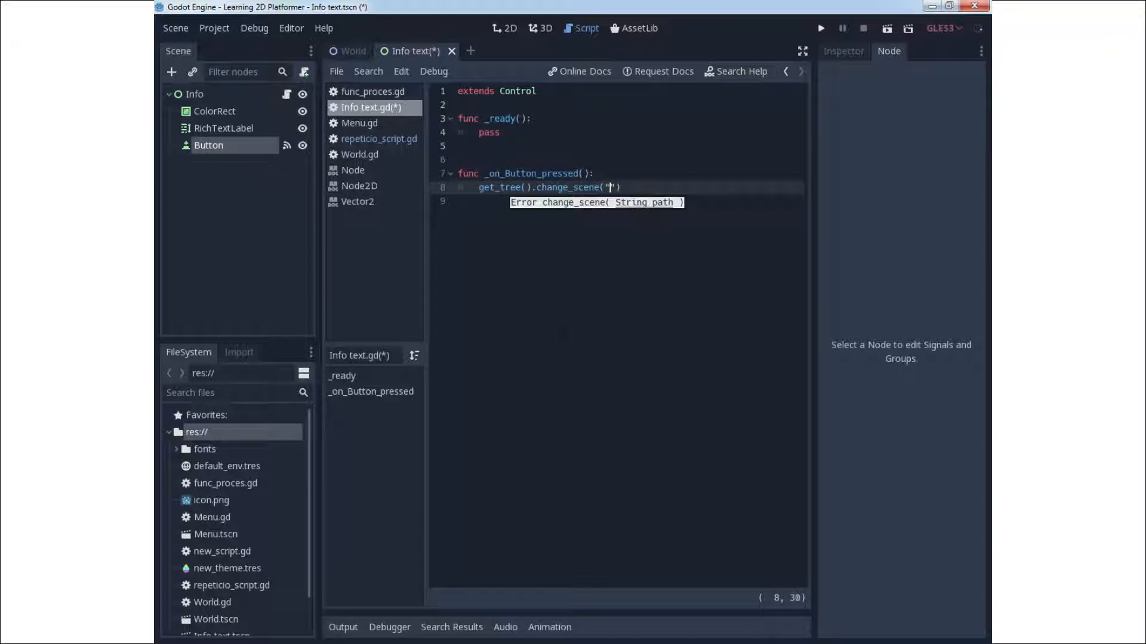
type("Main.t")
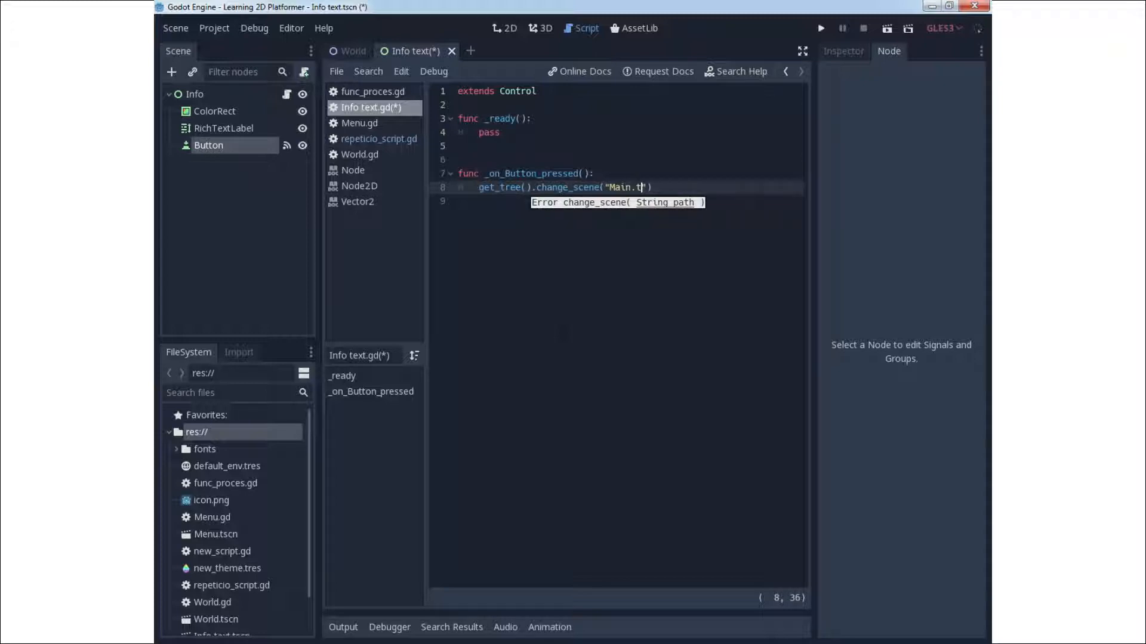
type("scn")
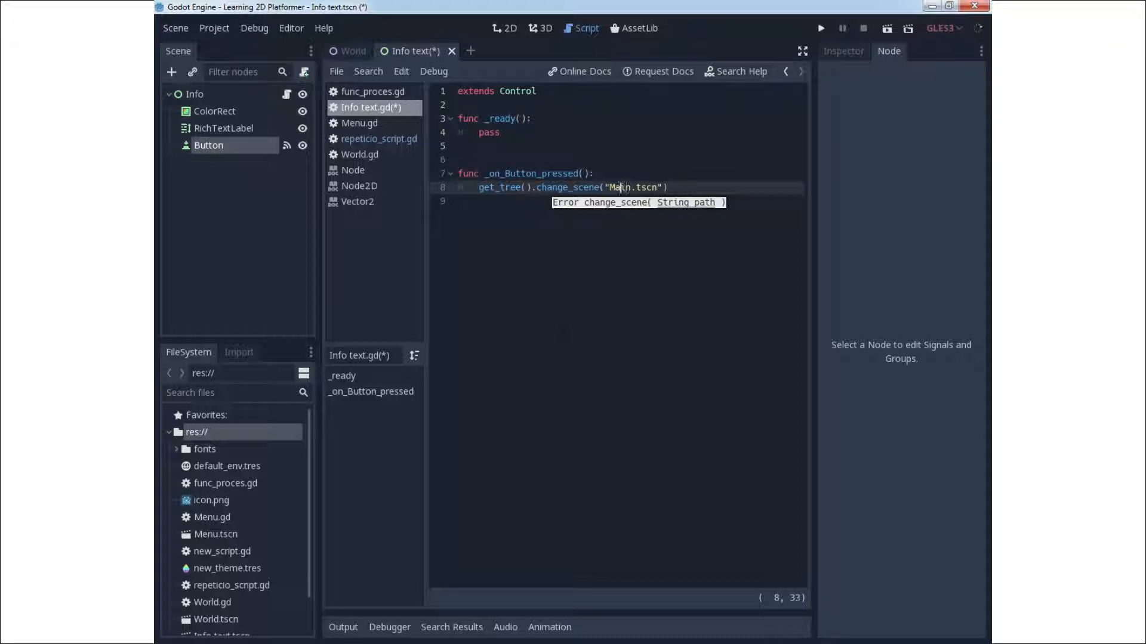
key("Backspace")
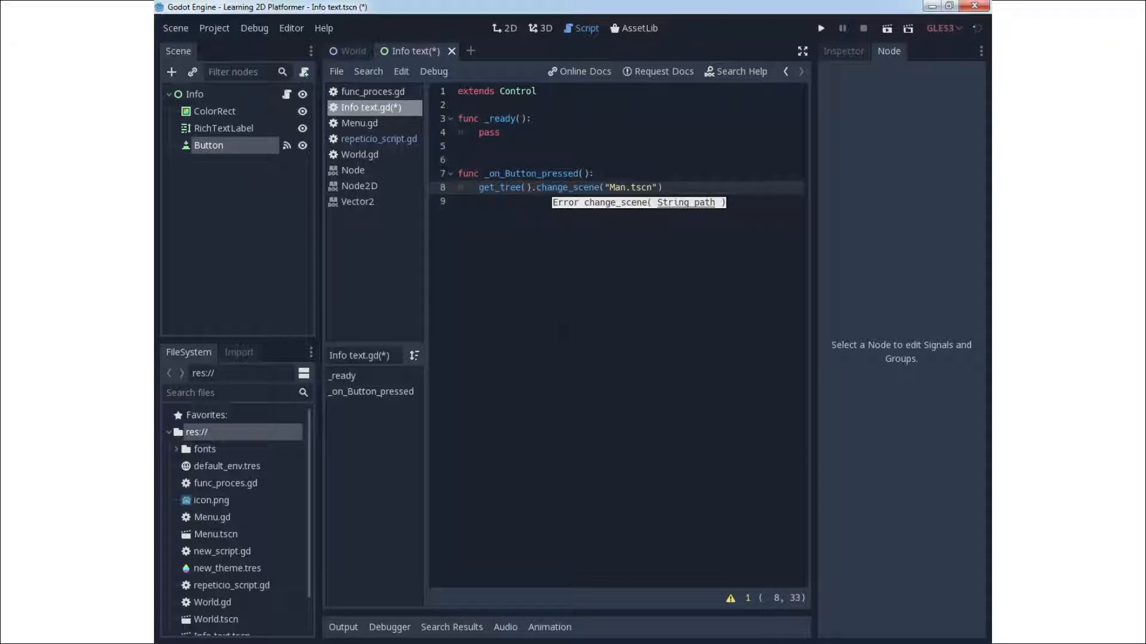
type("u")
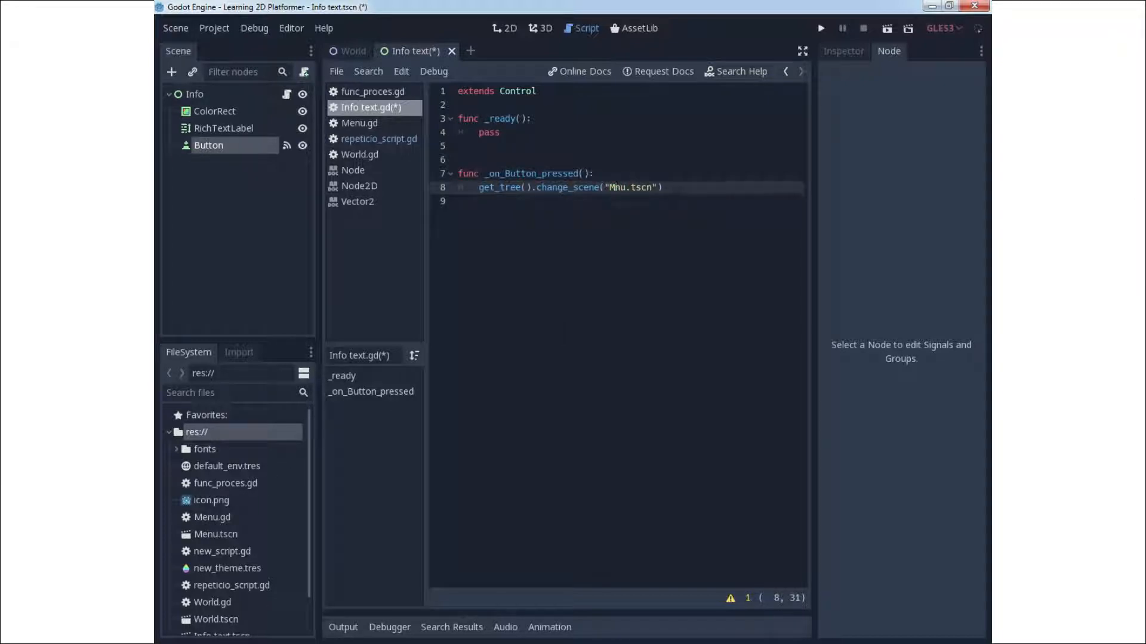
type("e")
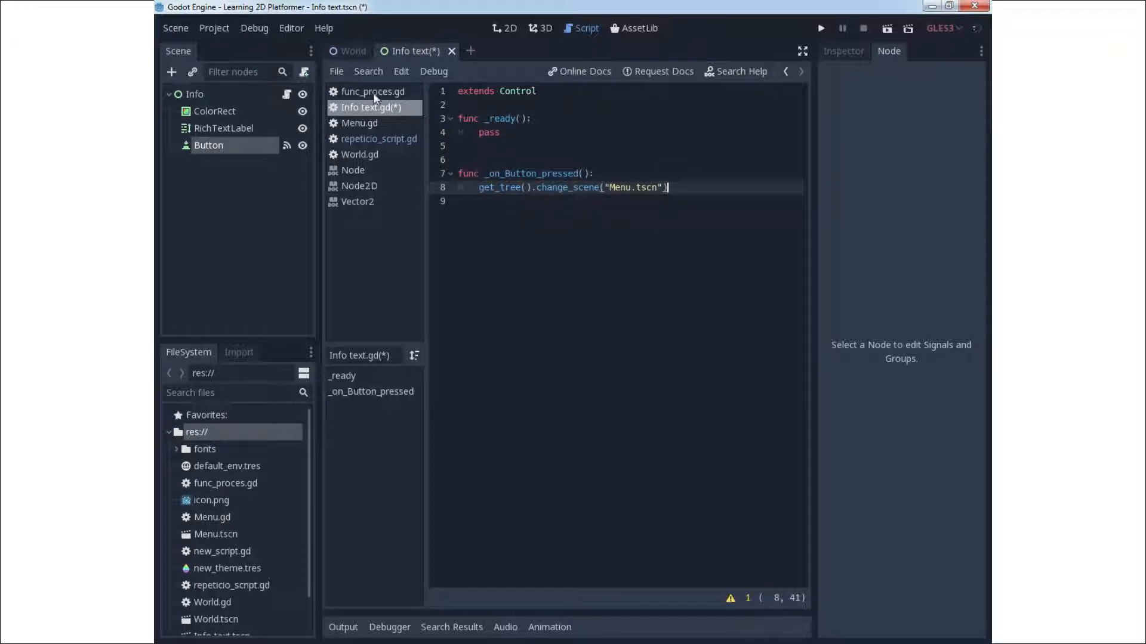
left_click(336, 71)
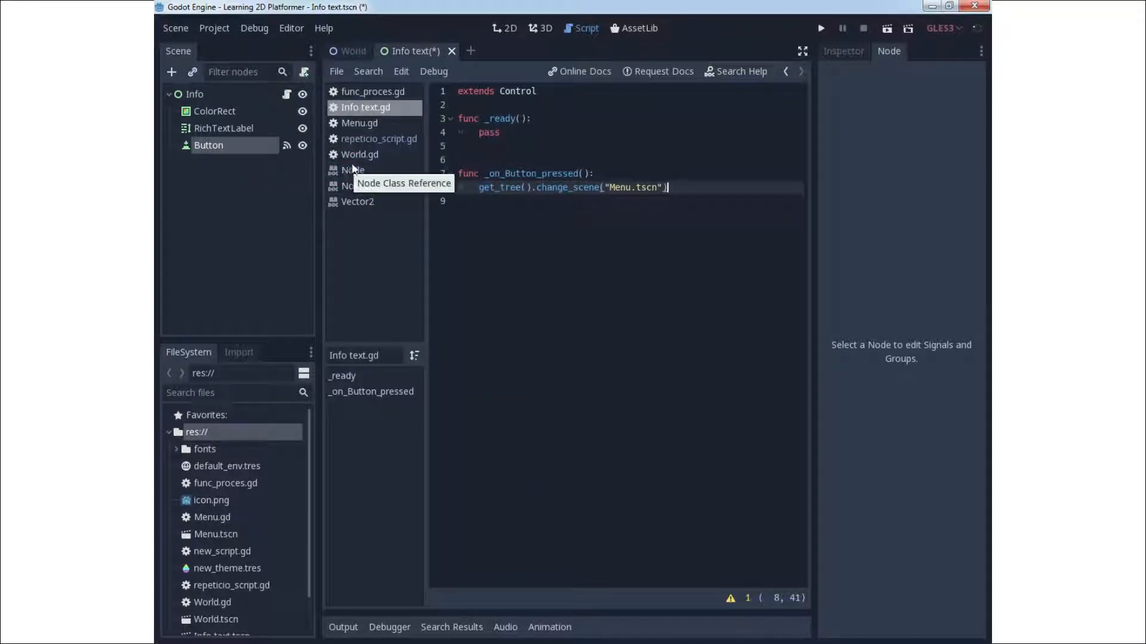
mouse_move(500, 69)
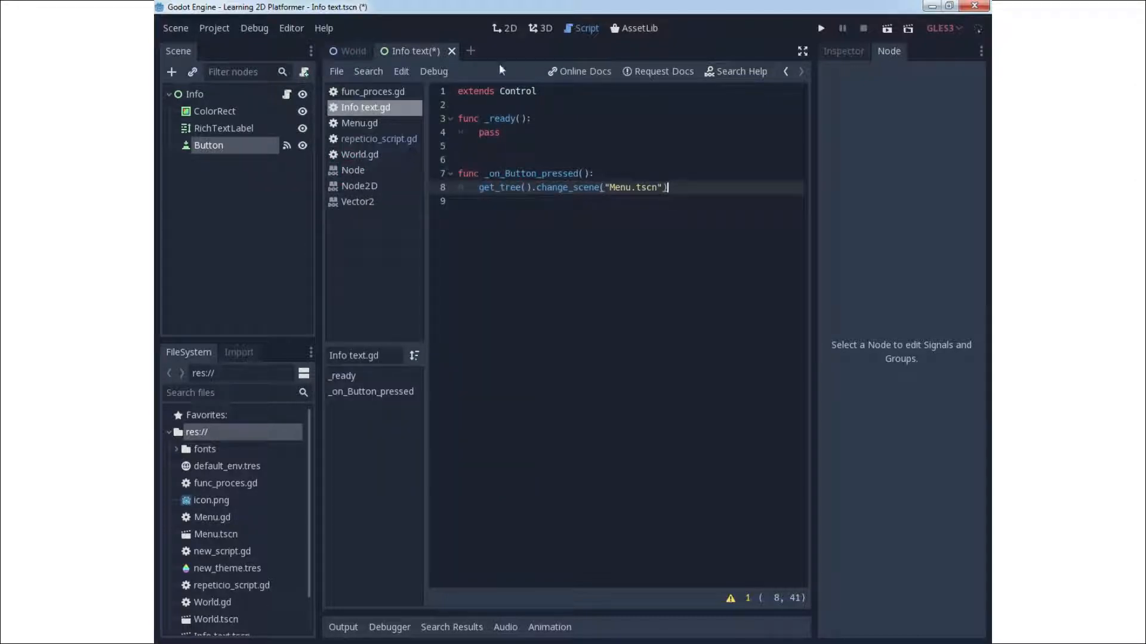
left_click(504, 28)
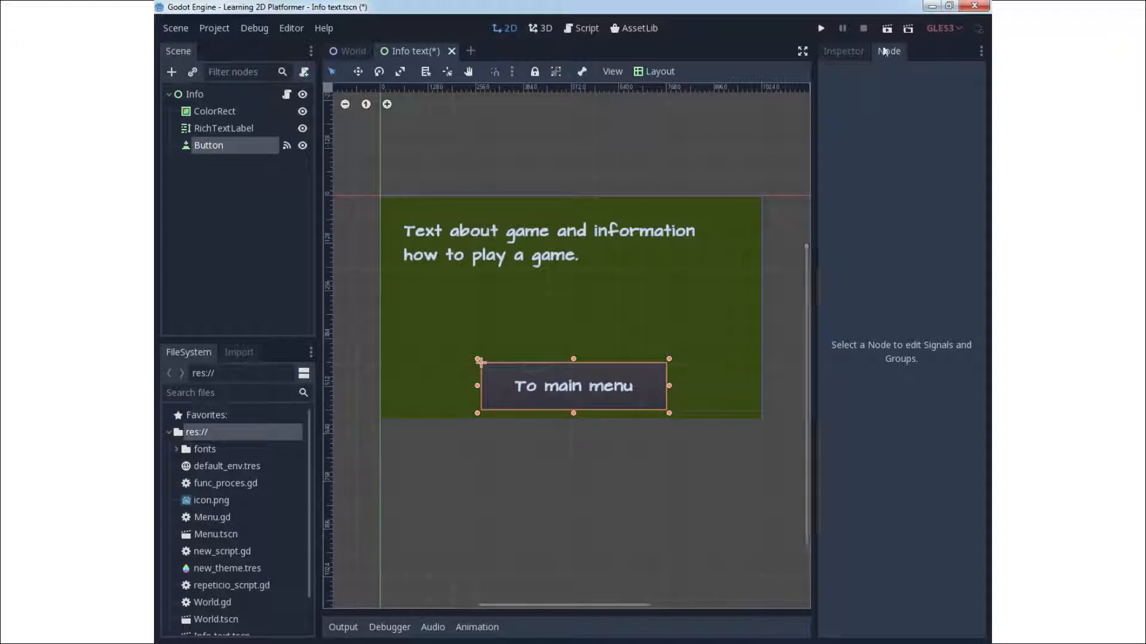
Run the info scene, confirm To main menu opens the menu, then stop the game.
left_click(820, 28)
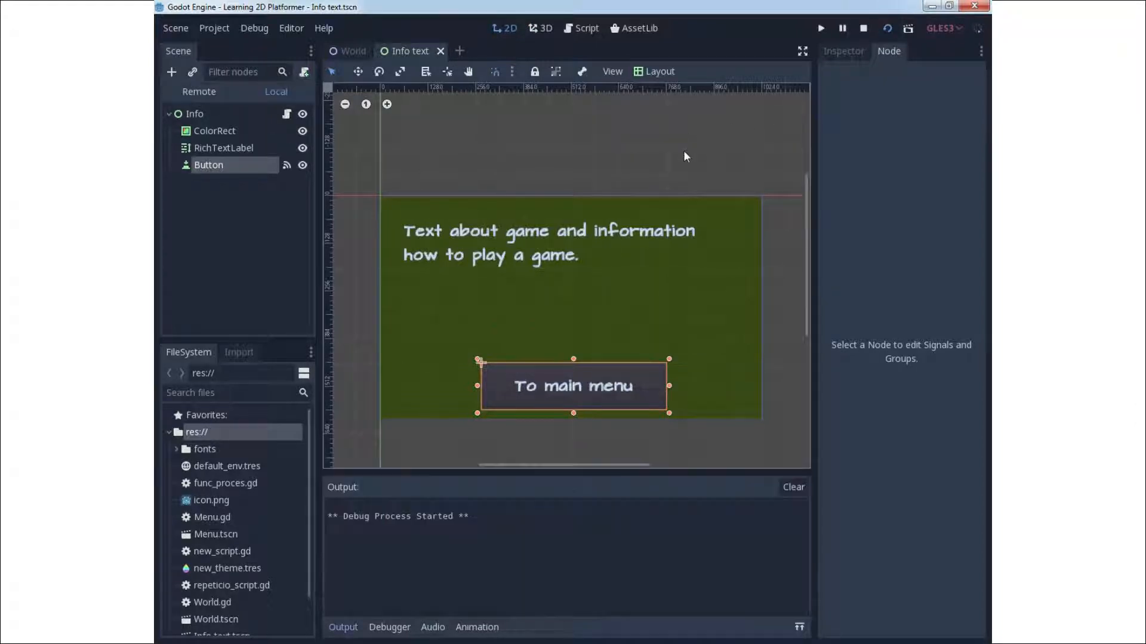
left_click(820, 28)
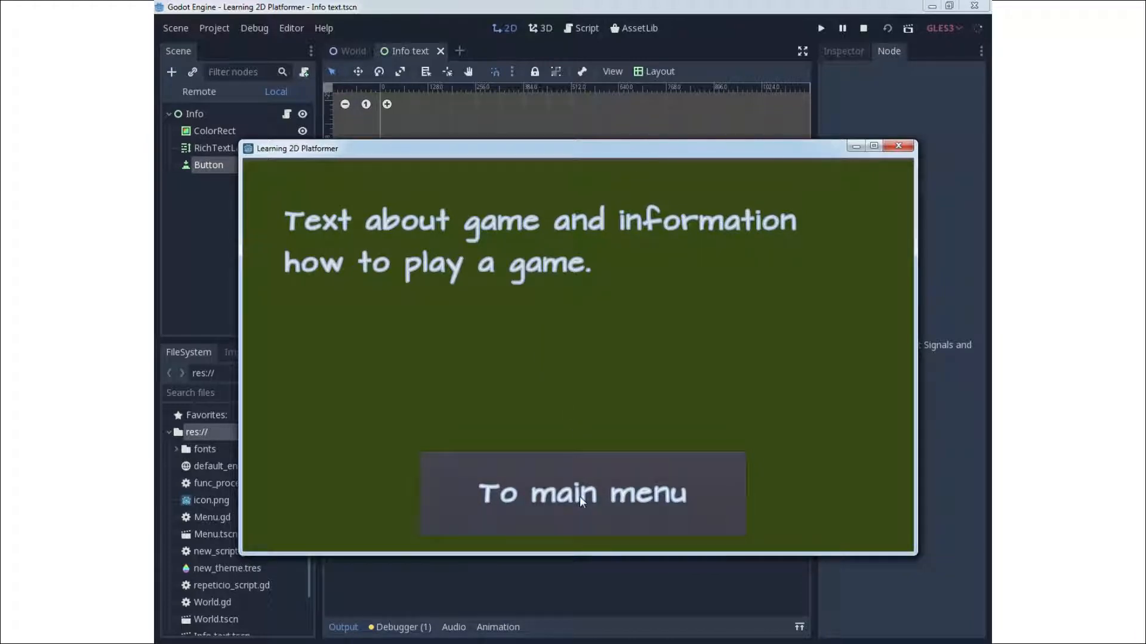
left_click(581, 492)
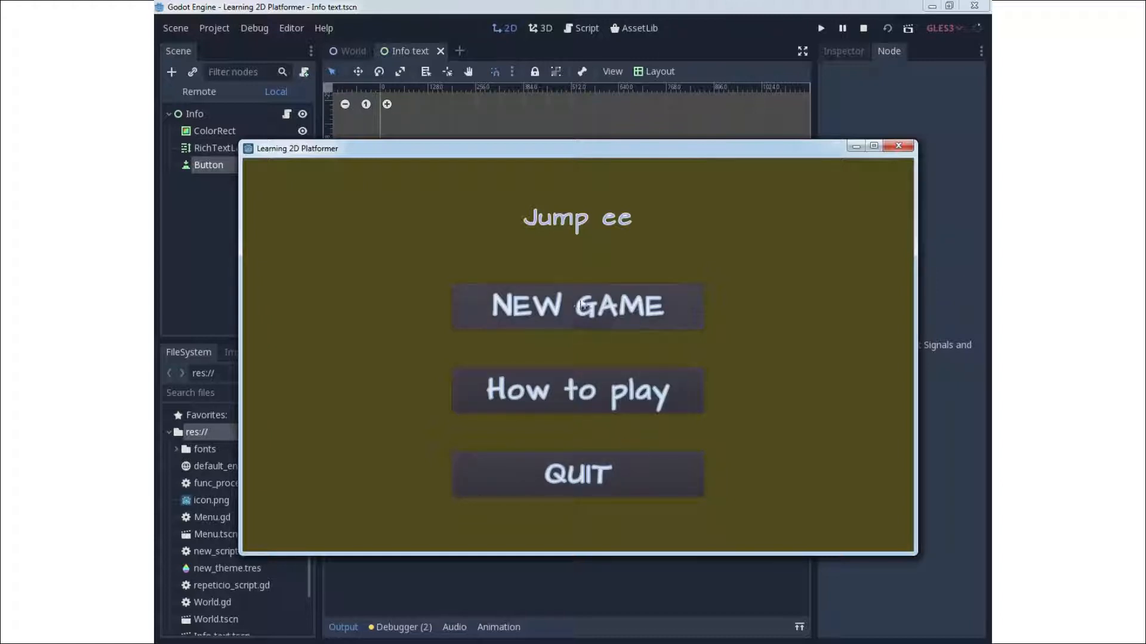
left_click(576, 306)
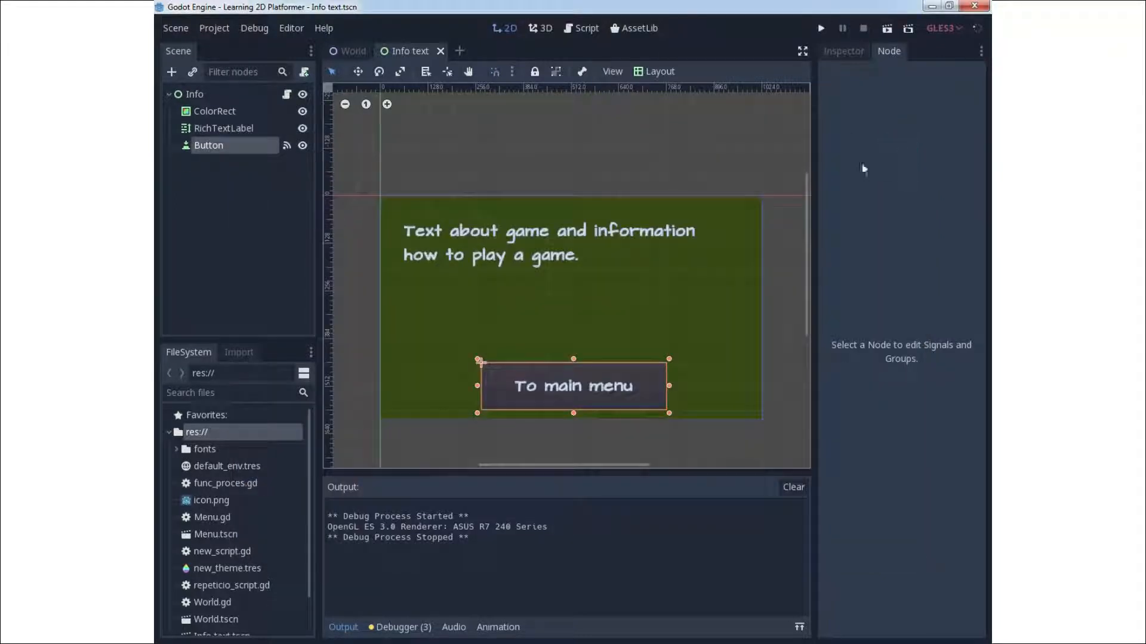
mouse_move(677, 185)
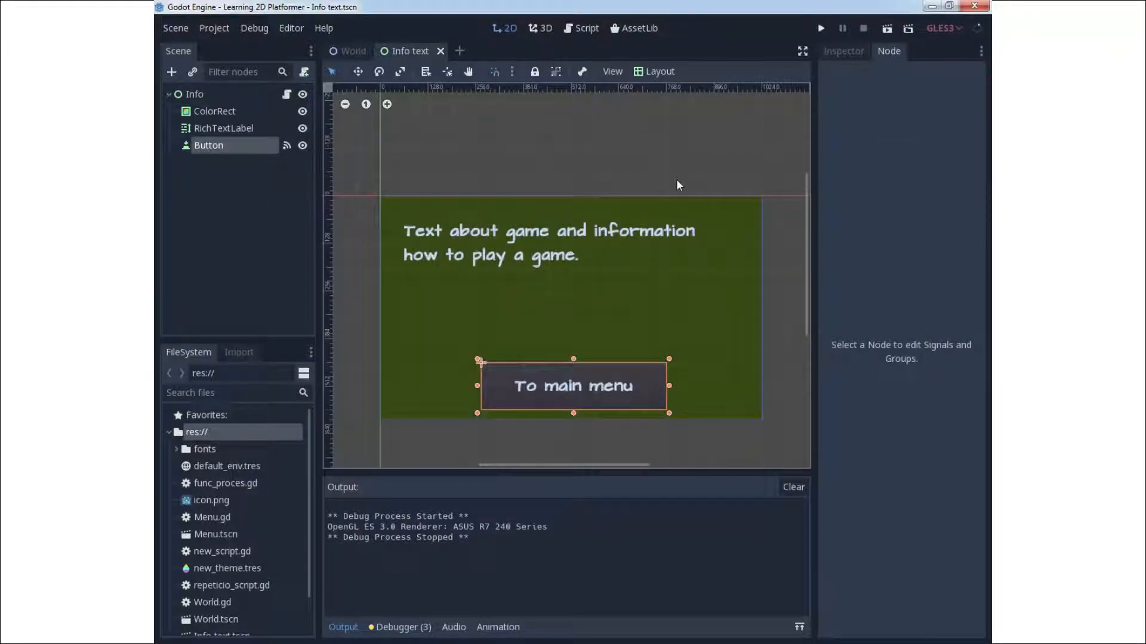
left_click(222, 127)
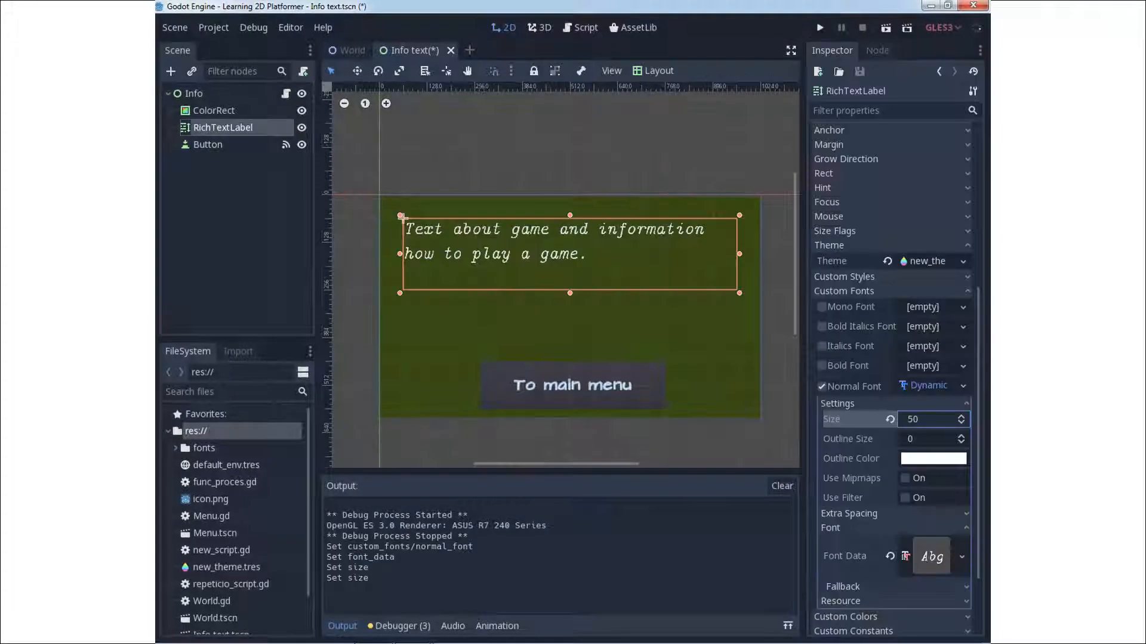